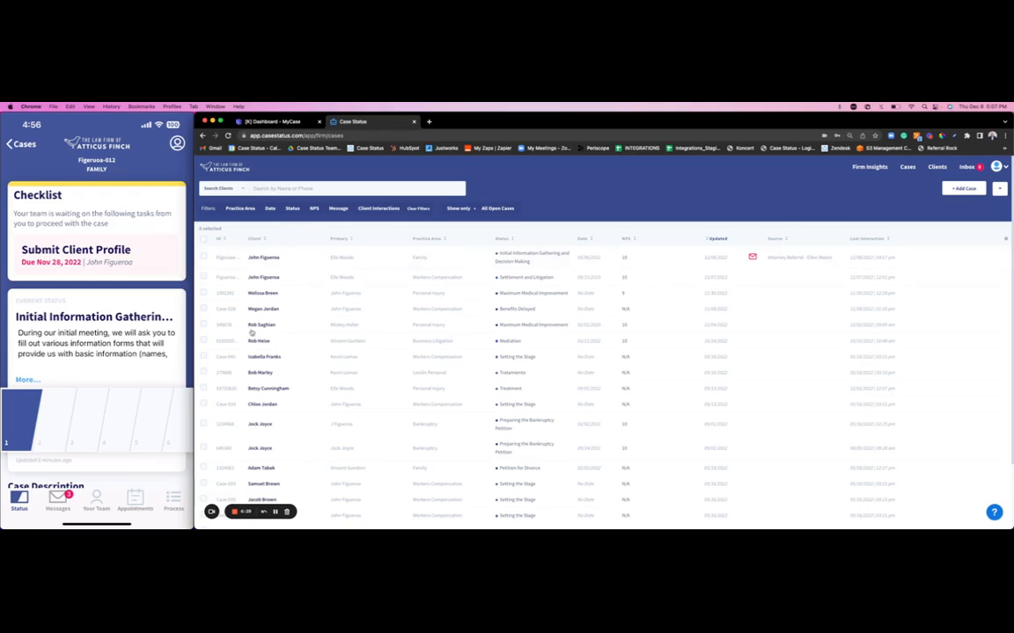
{"action": "mouse_move", "coordinate": [426, 238]}
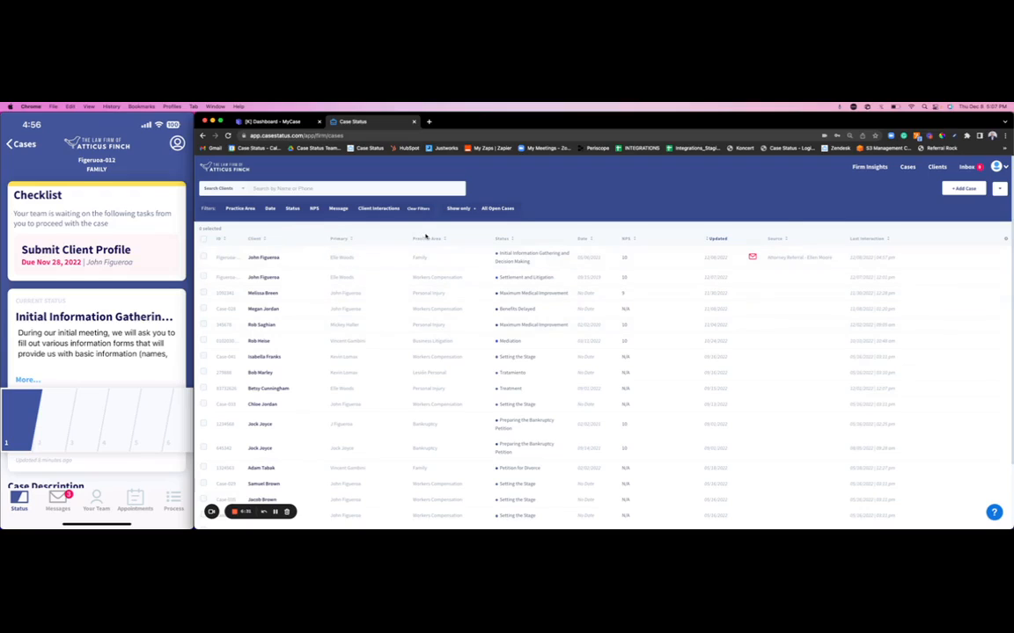
{"action": "mouse_move", "coordinate": [524, 412]}
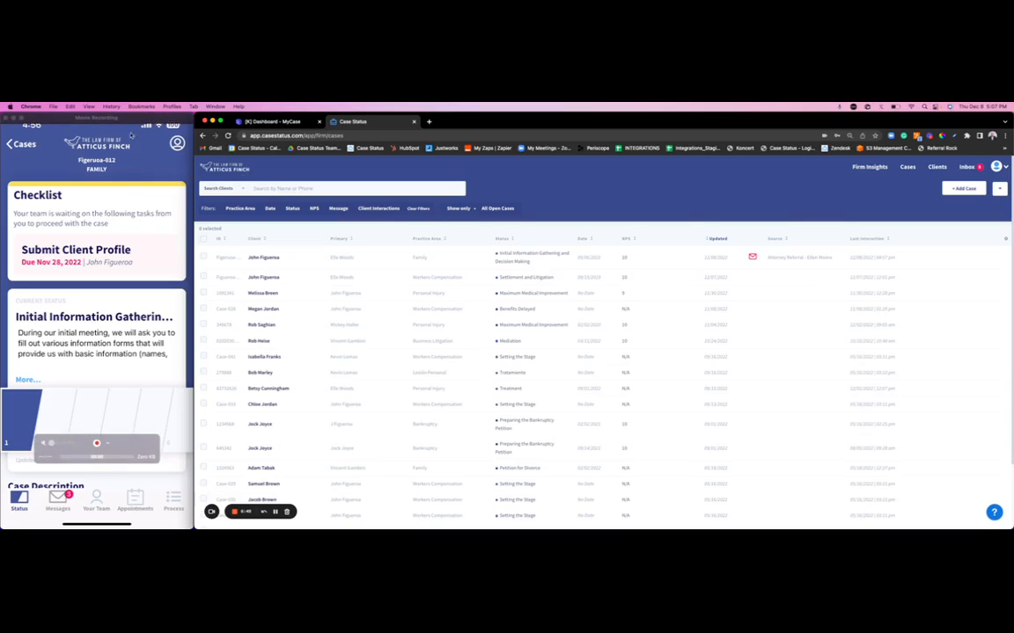
{"action": "mouse_move", "coordinate": [169, 211]}
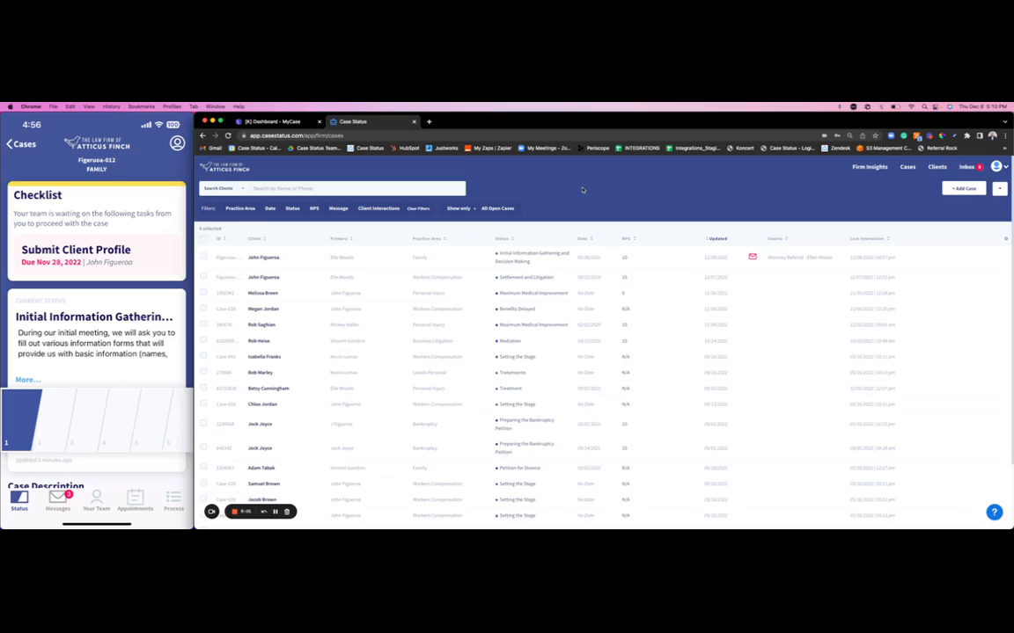
{"action": "mouse_move", "coordinate": [317, 226]}
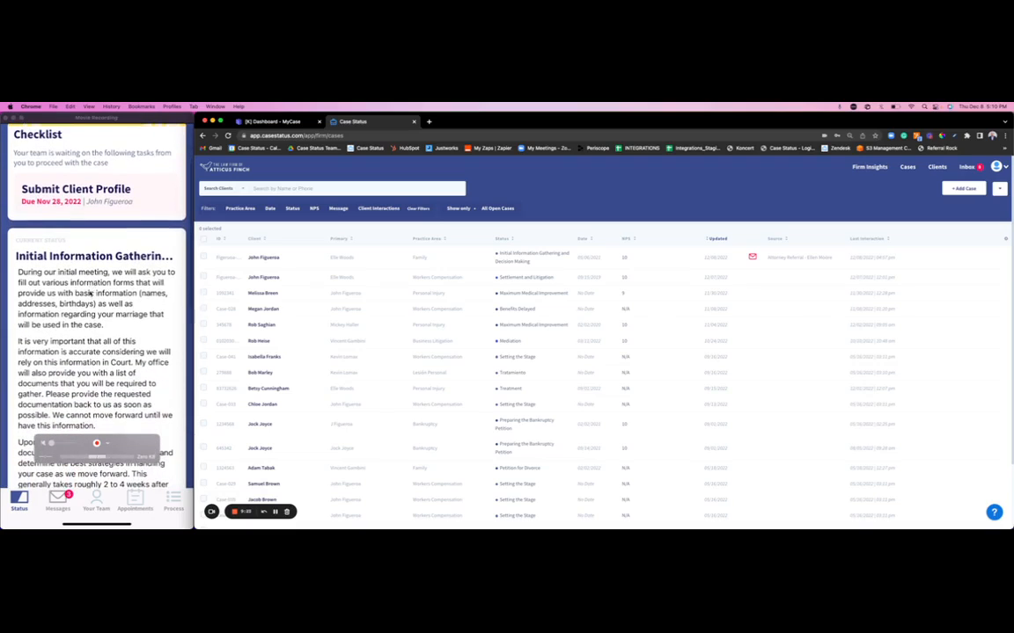
Step: Scroll the mobile checklist down to the Initial Information Gathering stage detail
{"action": "scroll", "scroll_direction": "down", "scroll_amount": 3}
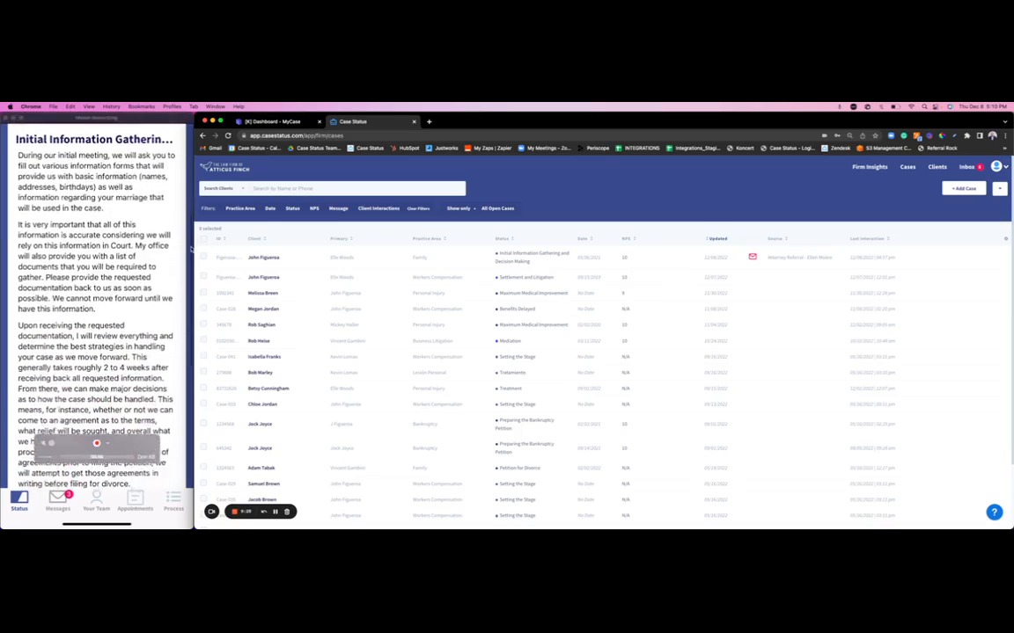
{"action": "scroll", "scroll_direction": "down", "scroll_amount": 3}
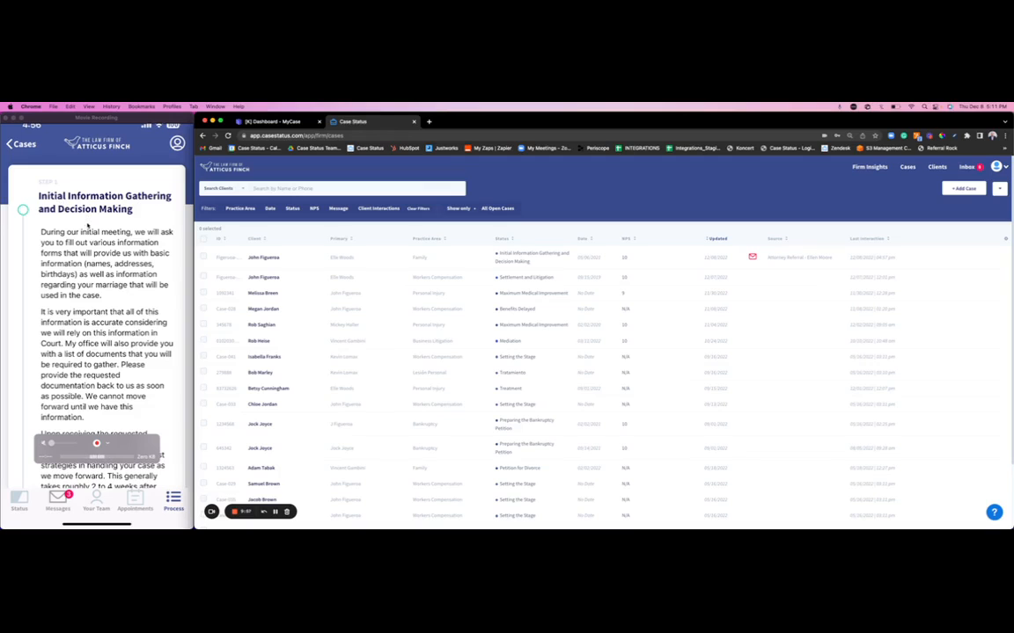
{"action": "scroll", "scroll_direction": "down", "scroll_amount": 3}
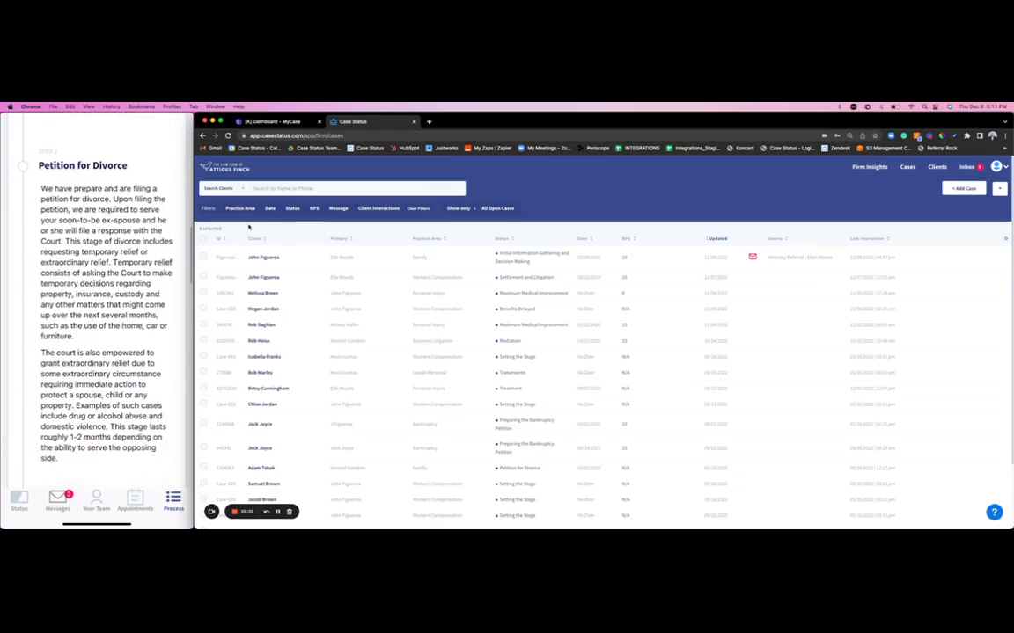
{"action": "scroll", "scroll_direction": "down", "scroll_amount": 3}
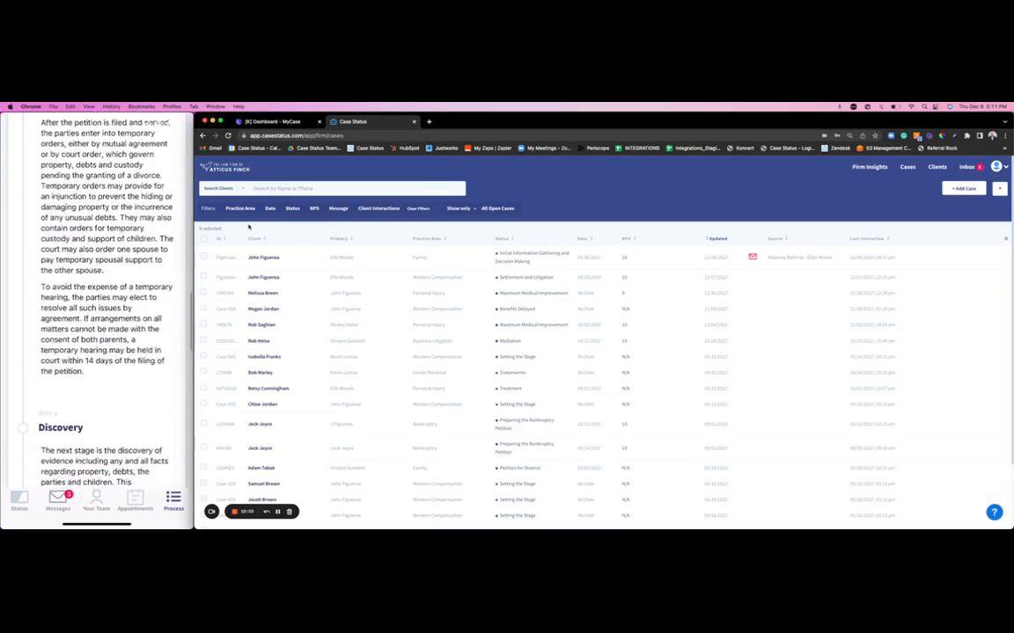
{"action": "scroll", "scroll_direction": "down", "scroll_amount": 3}
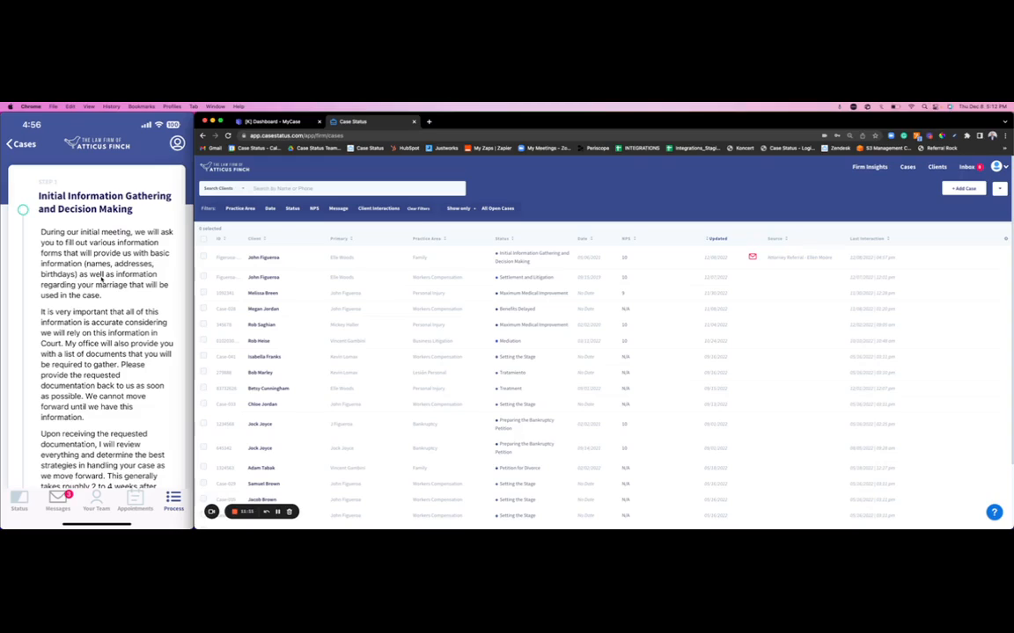
Step: Return from the stage detail to the case overview with its checklist
{"action": "left_click", "coordinate": [20, 500]}
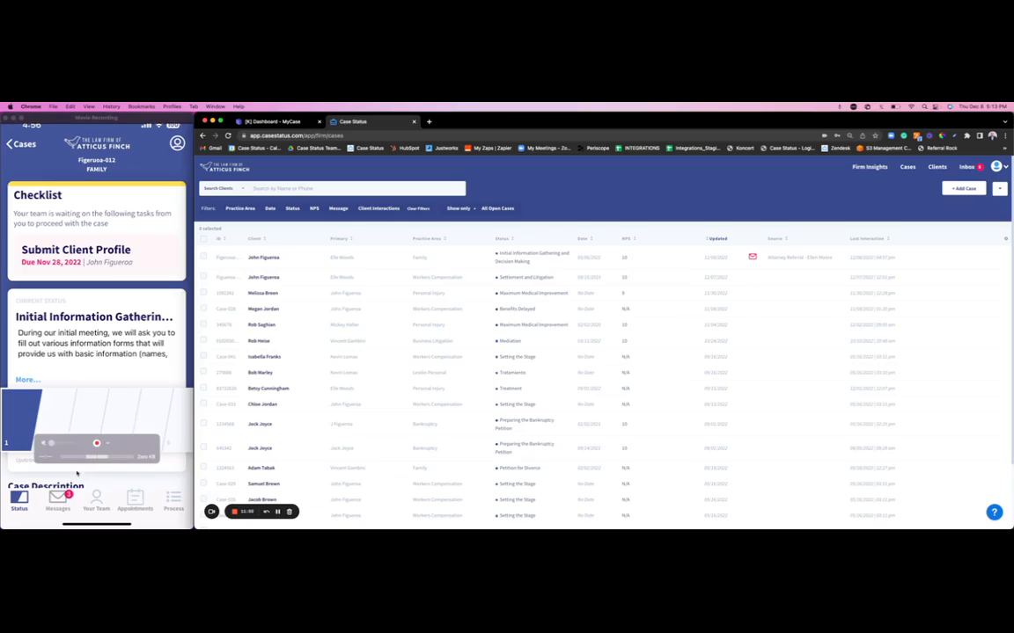
Step: View the case's message updates, start a new message to the firm, then cancel the draft
{"action": "left_click", "coordinate": [56, 499]}
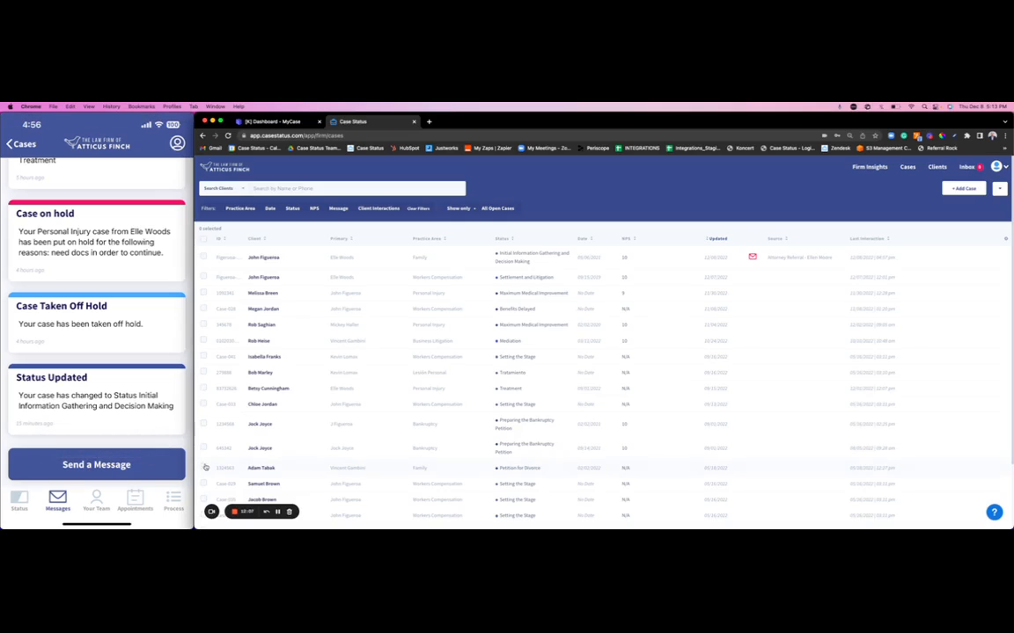
{"action": "left_click", "coordinate": [95, 464]}
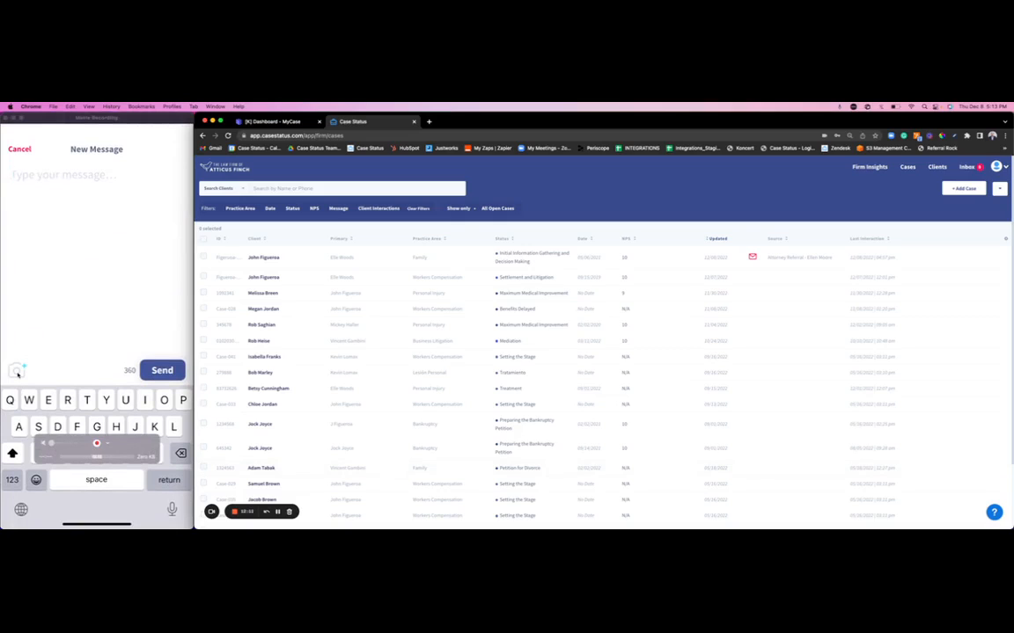
{"action": "left_click", "coordinate": [16, 369]}
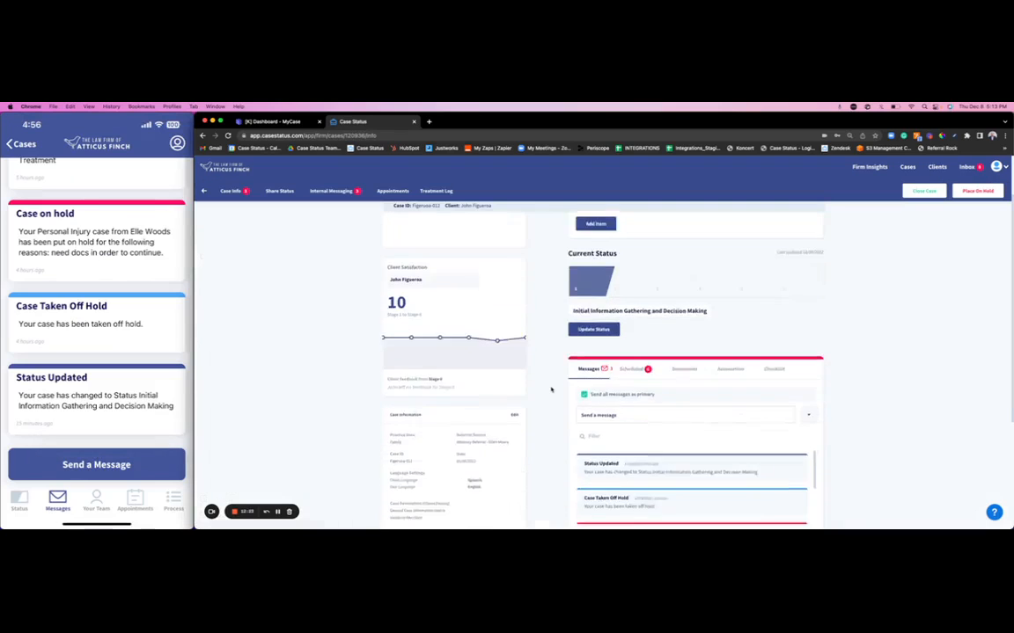
Step: View the case's uploaded PDF documents, then go over to the MyCase dashboard
{"action": "scroll", "scroll_direction": "down", "scroll_amount": 3}
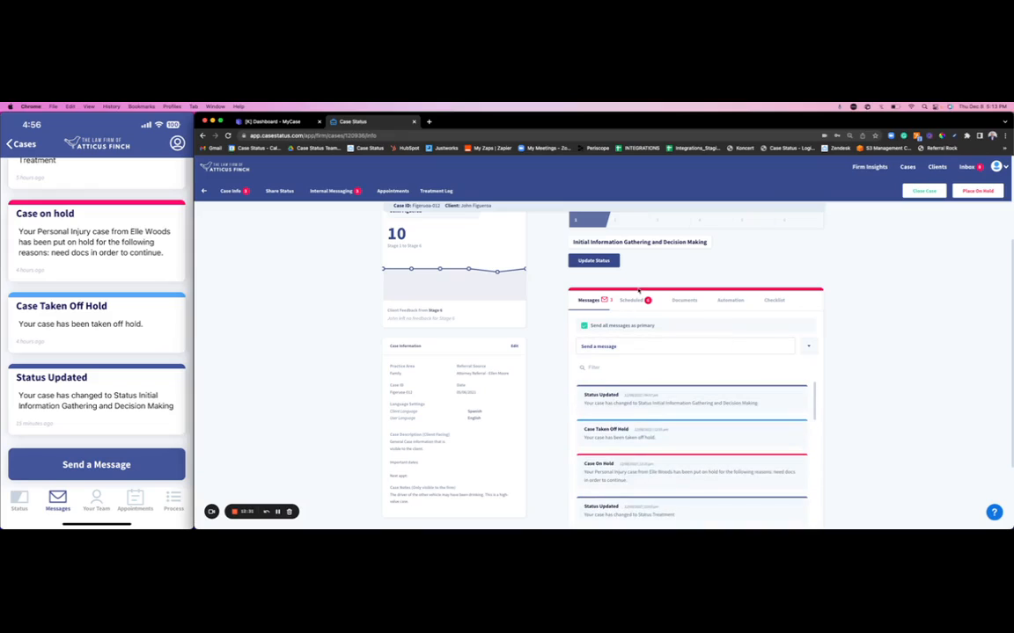
{"action": "left_click", "coordinate": [683, 299]}
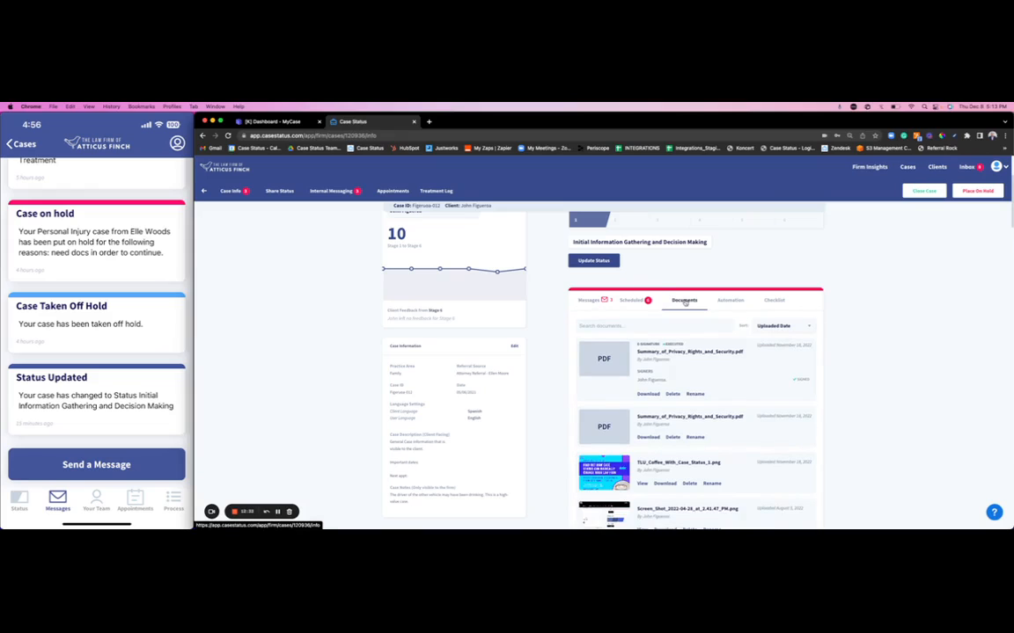
{"action": "left_click", "coordinate": [588, 299]}
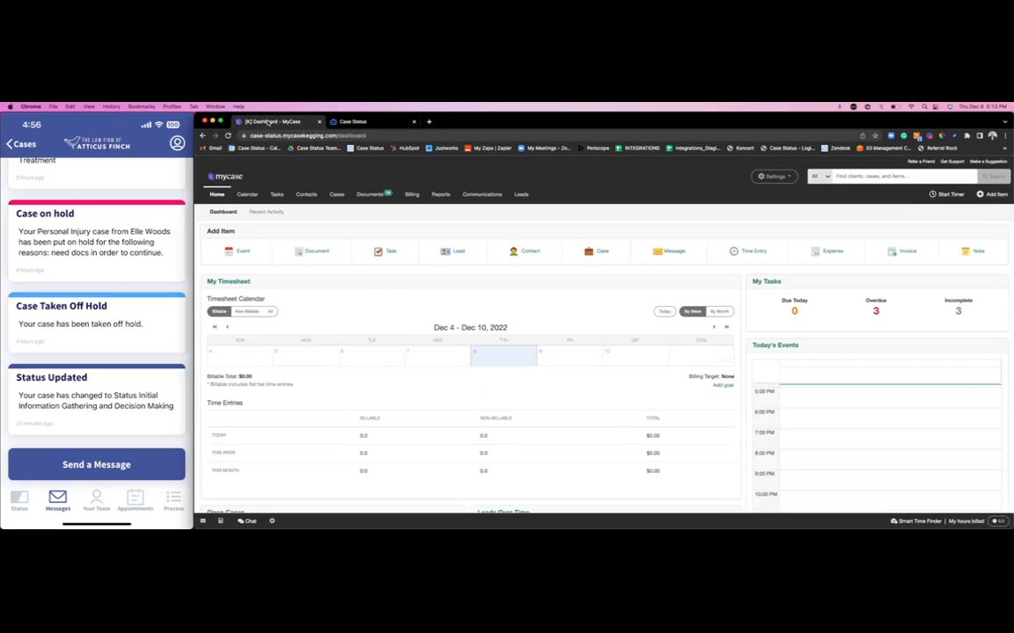
Step: Browse the MyCase Contacts and Cases menus and show My Open Cases
{"action": "left_click", "coordinate": [306, 194]}
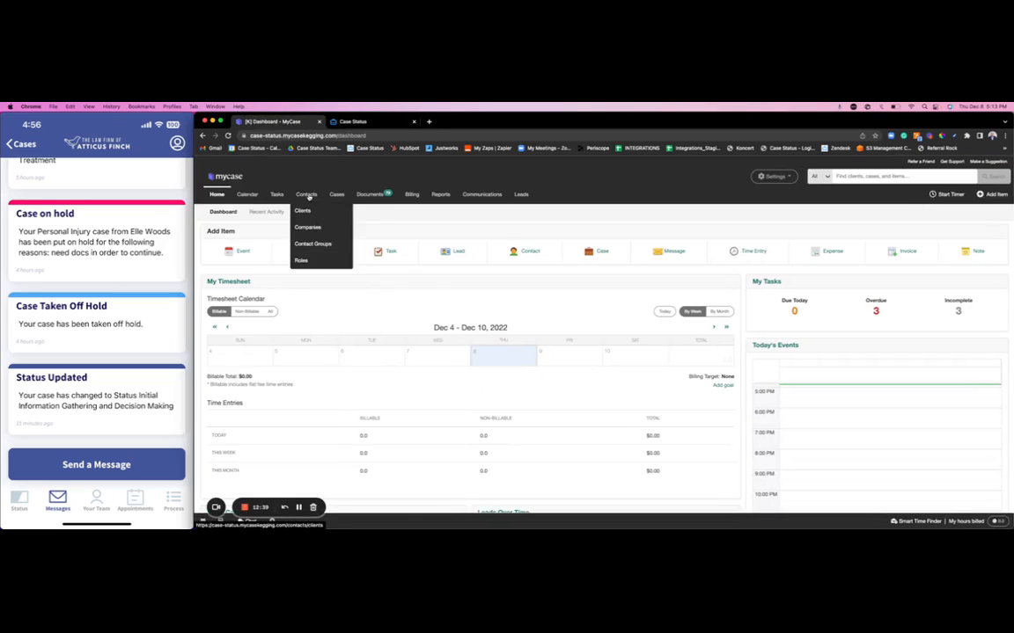
{"action": "left_click", "coordinate": [336, 194]}
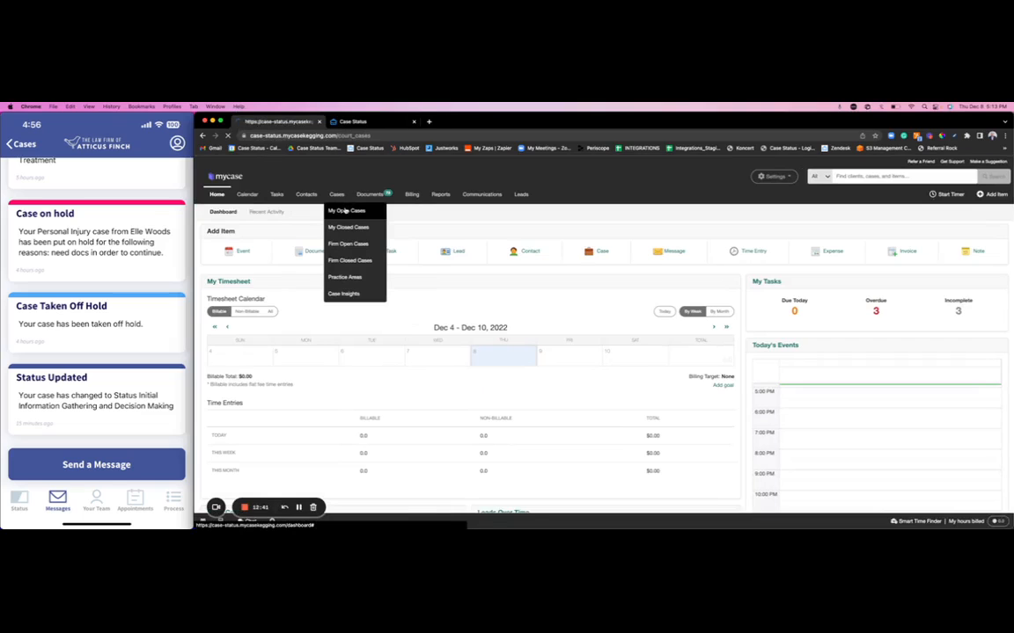
{"action": "left_click", "coordinate": [347, 211]}
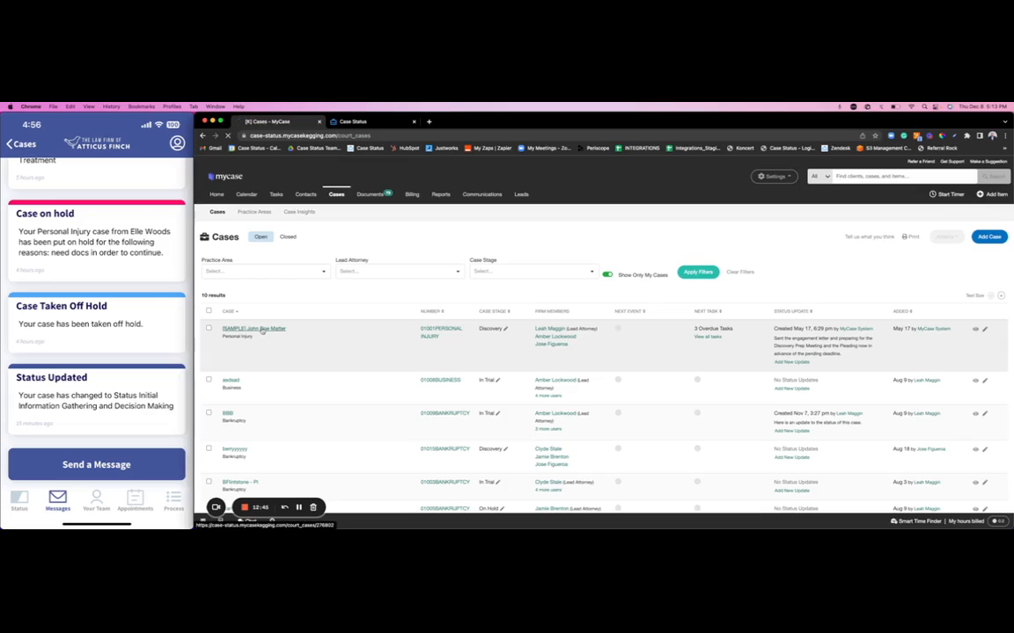
Step: Show the John Doe matter's Communications section with its Messages list
{"action": "left_click", "coordinate": [254, 329]}
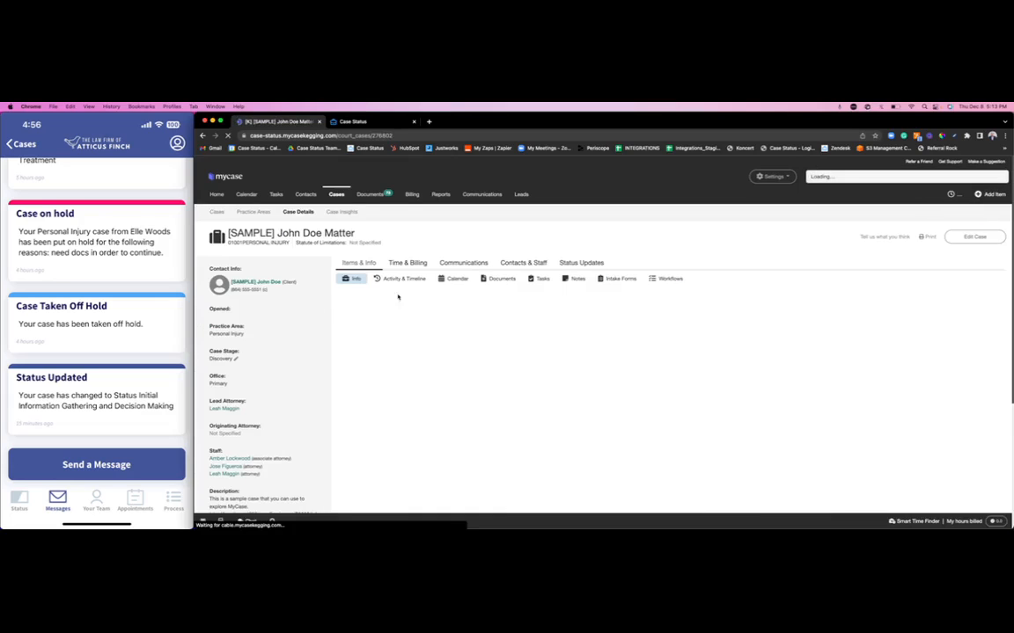
{"action": "left_click", "coordinate": [462, 262]}
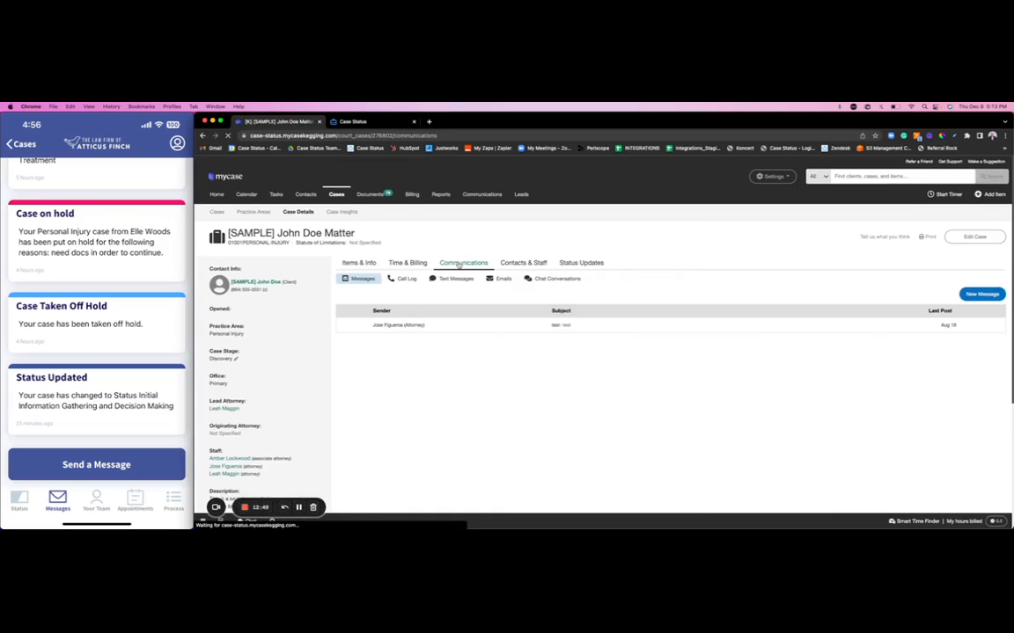
{"action": "mouse_move", "coordinate": [498, 393]}
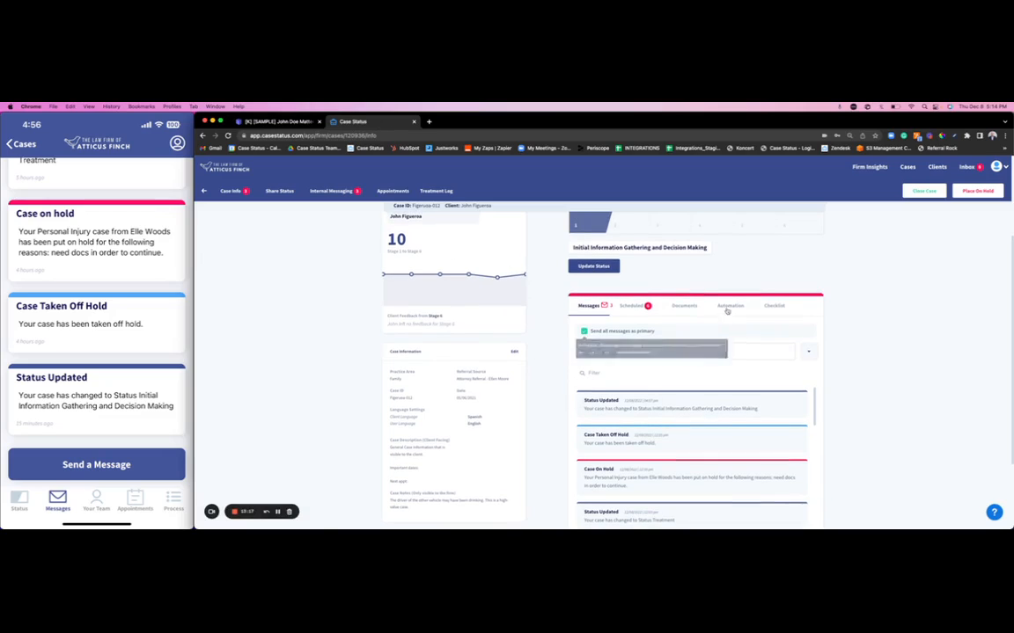
Step: Set the case's message automation trigger to a Recurring Message sent every weekday
{"action": "left_click", "coordinate": [728, 306]}
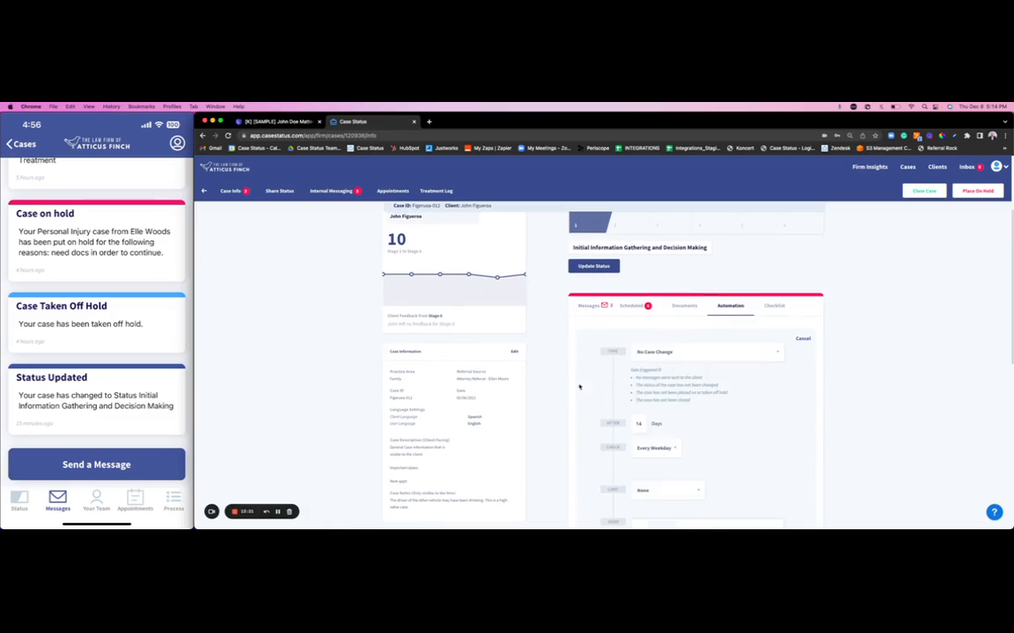
{"action": "scroll", "scroll_direction": "down", "scroll_amount": 3}
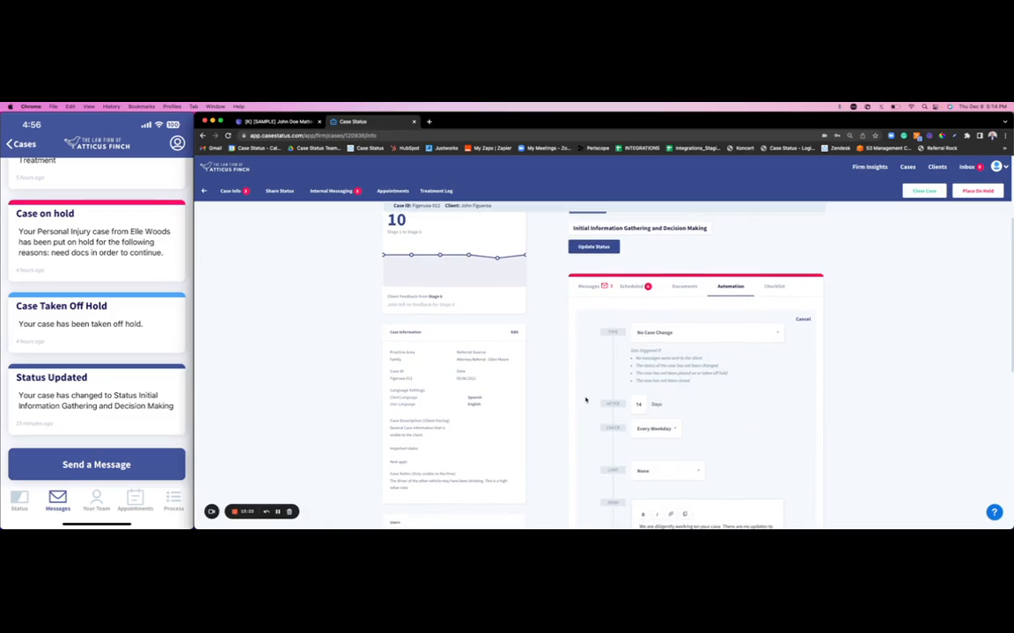
{"action": "scroll", "scroll_direction": "down", "scroll_amount": 3}
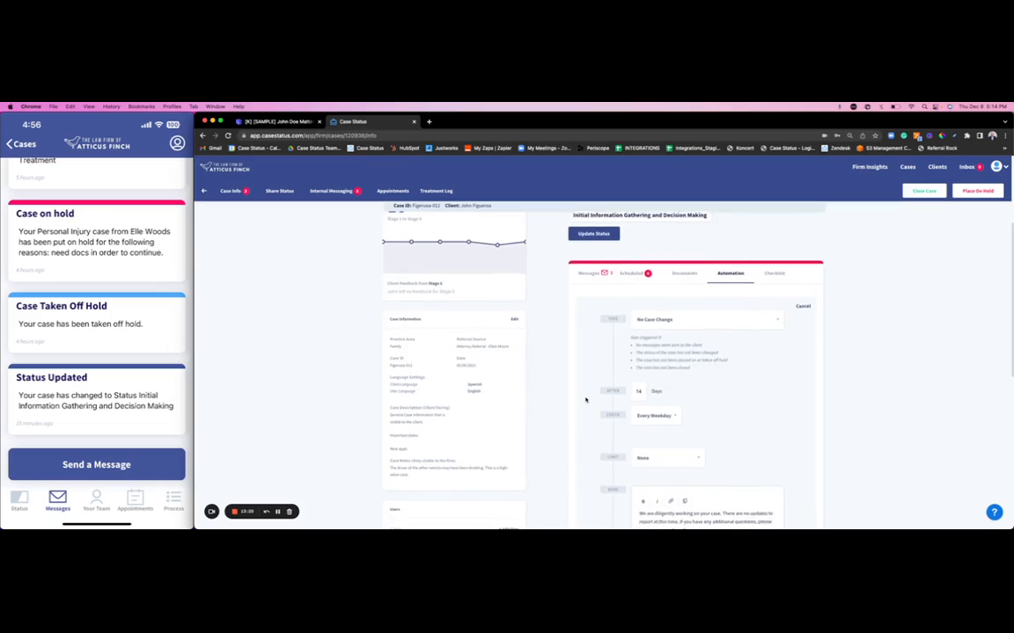
{"action": "left_click", "coordinate": [655, 380]}
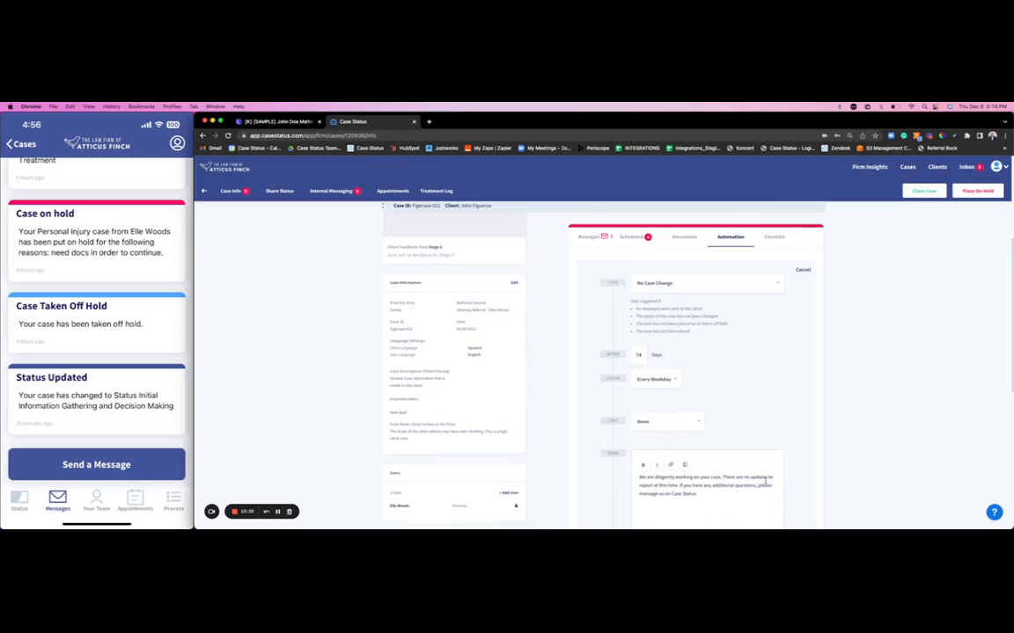
{"action": "mouse_move", "coordinate": [564, 482]}
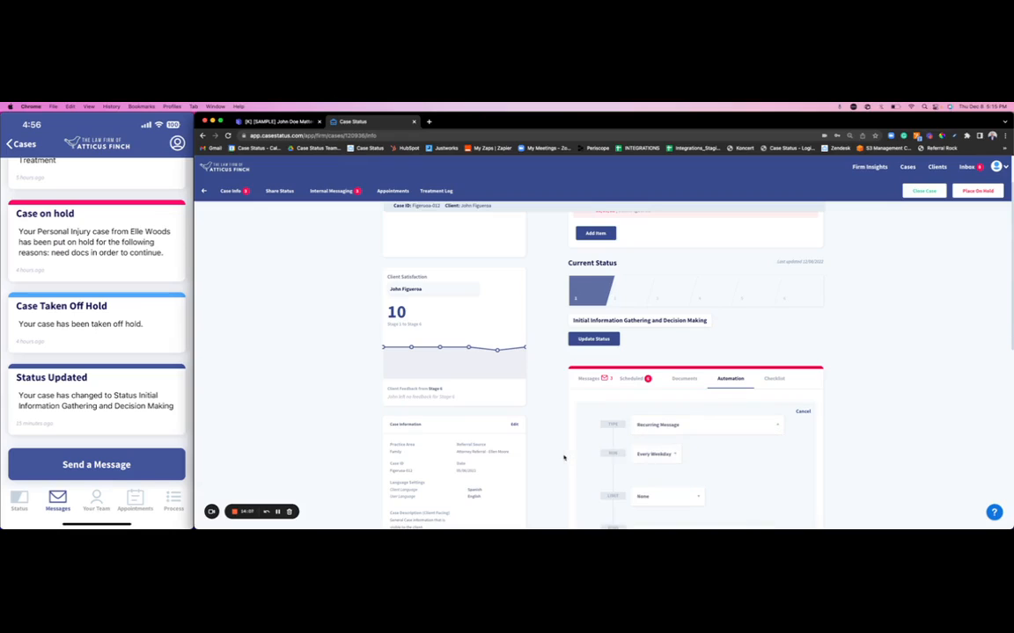
Step: Scroll the case page to the Checklist card with the Submit Client Profile task
{"action": "scroll", "scroll_direction": "down", "scroll_amount": 3}
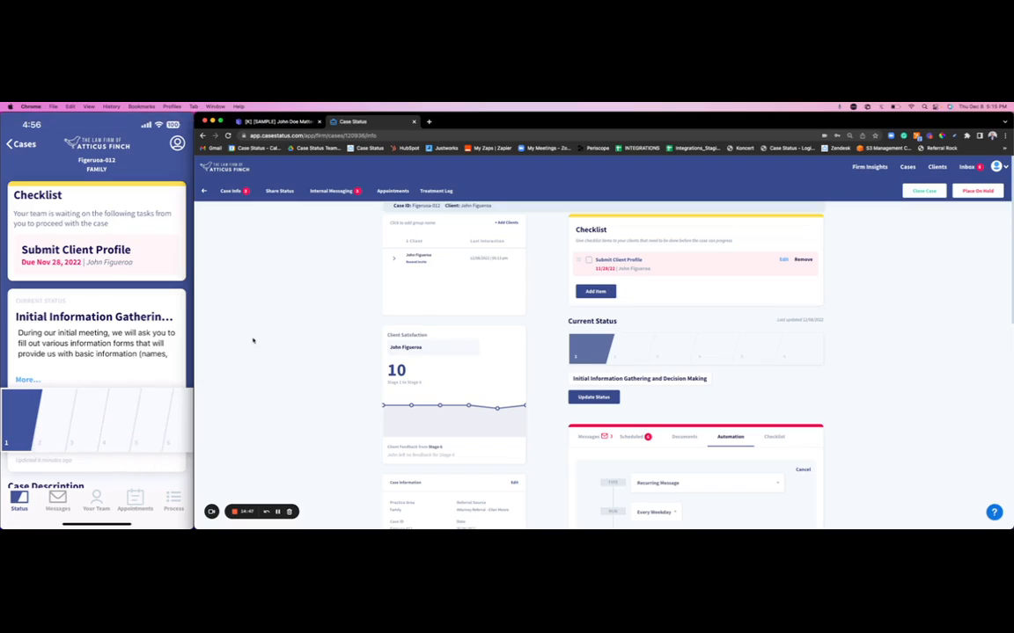
{"action": "mouse_move", "coordinate": [331, 306]}
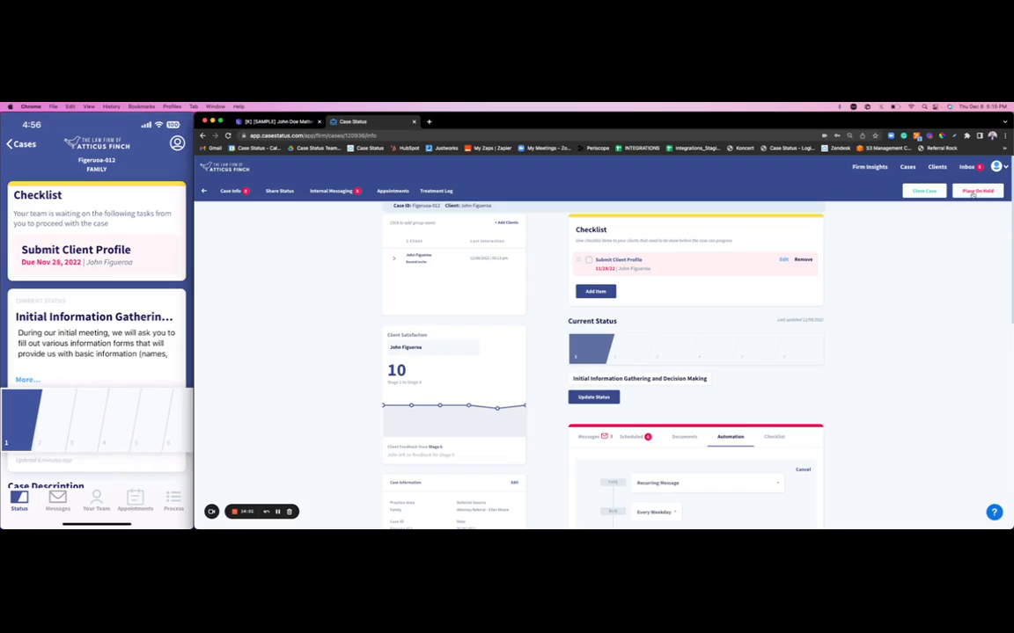
Step: Place the case on hold with the reason 'havent gotten paid yet' and save it
{"action": "left_click", "coordinate": [978, 190]}
{"action": "type", "text": "havent paid"}
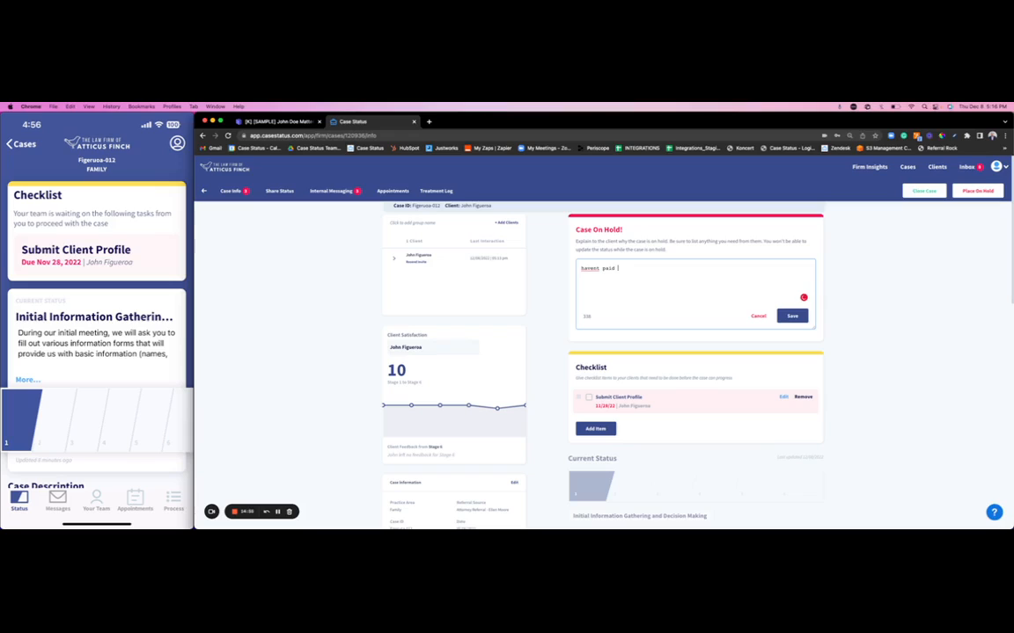
{"action": "type", "text": "gotta"}
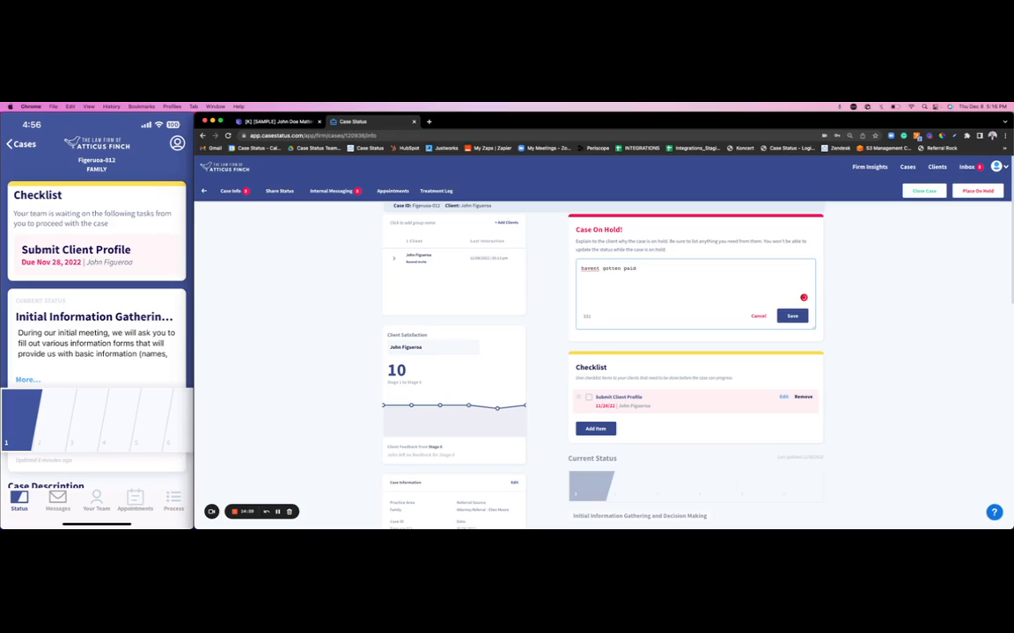
{"action": "type", "text": "yes"}
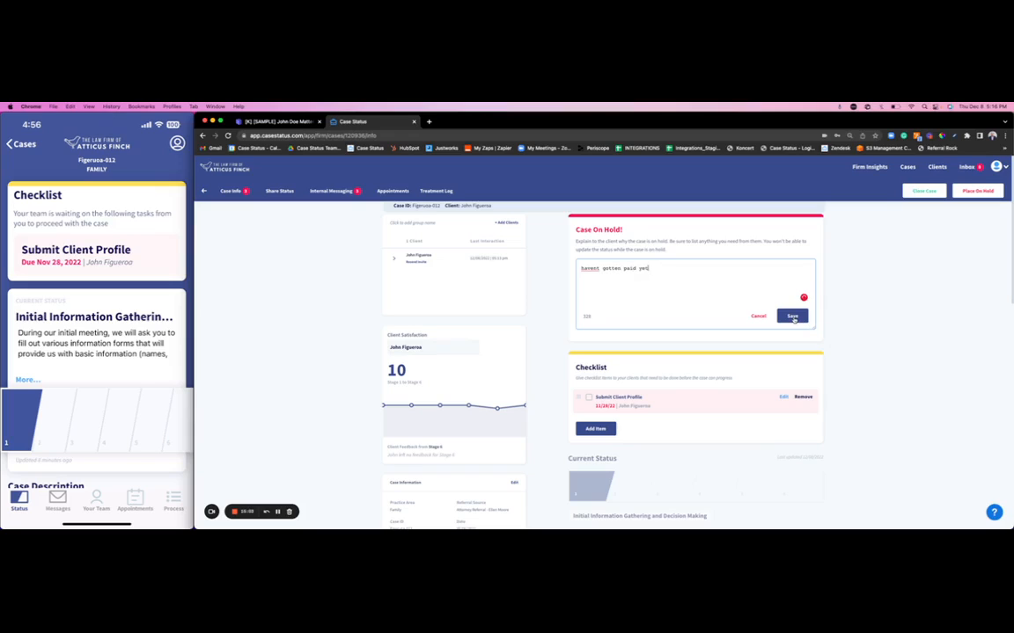
{"action": "left_click", "coordinate": [791, 316]}
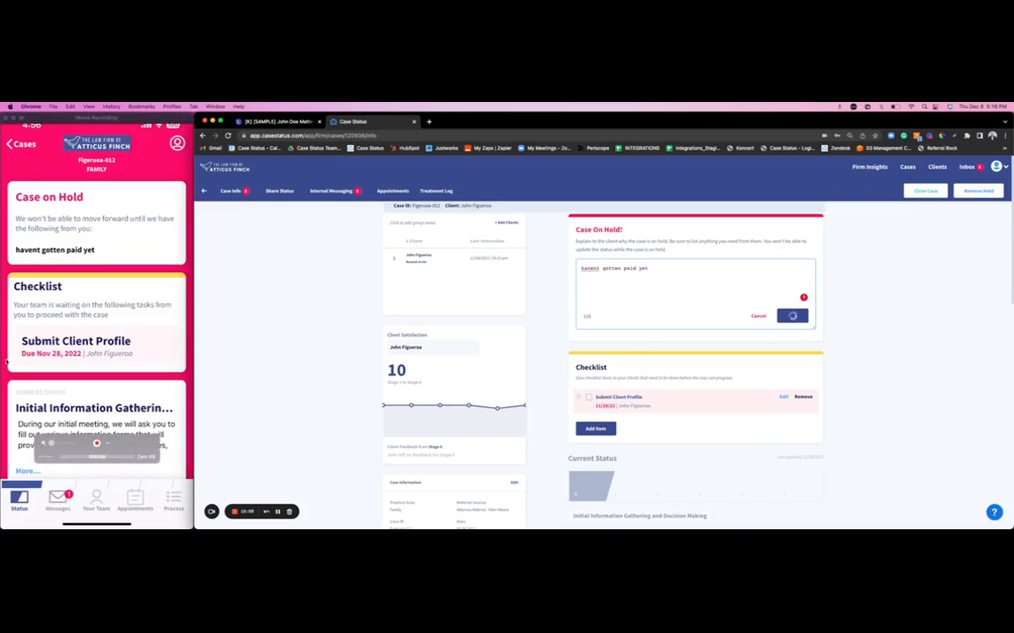
{"action": "left_click", "coordinate": [791, 317]}
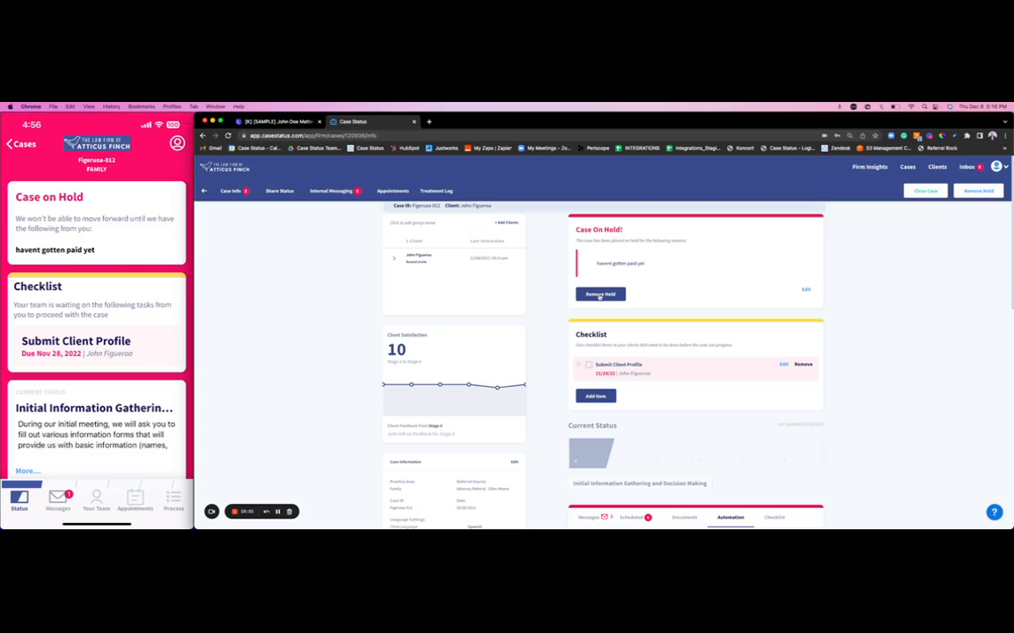
Step: Release the hold so the notice disappears from the case page and client app
{"action": "left_click", "coordinate": [600, 294]}
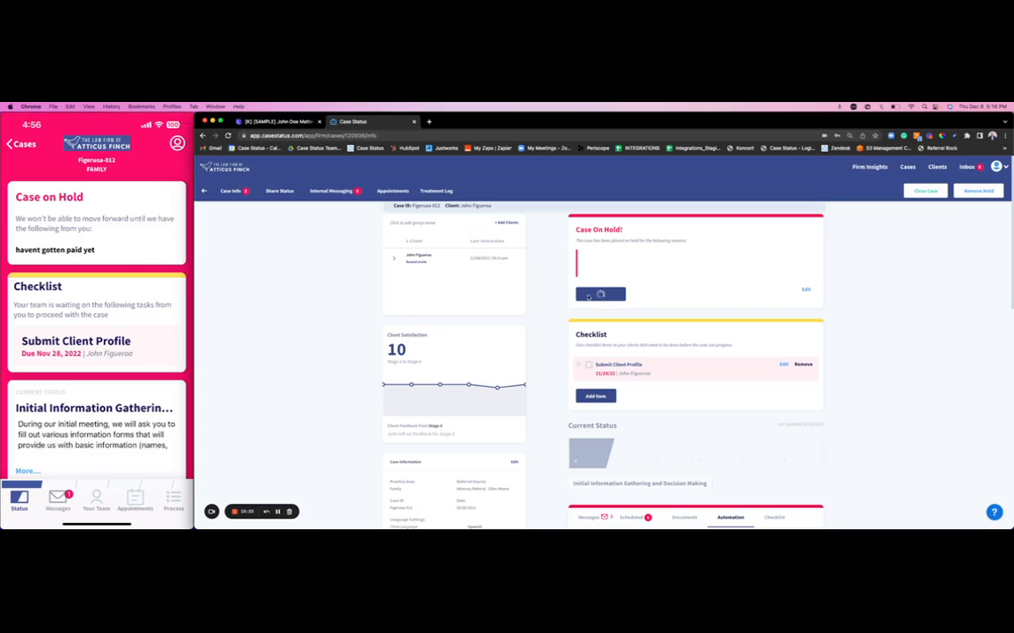
{"action": "scroll", "scroll_direction": "down", "scroll_amount": 3}
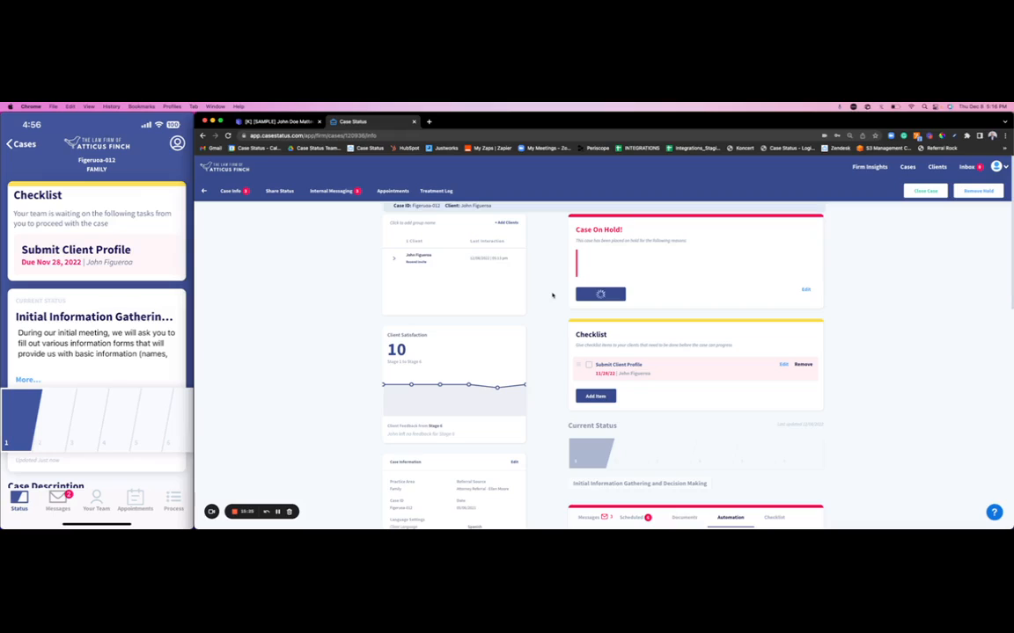
{"action": "left_click", "coordinate": [978, 190]}
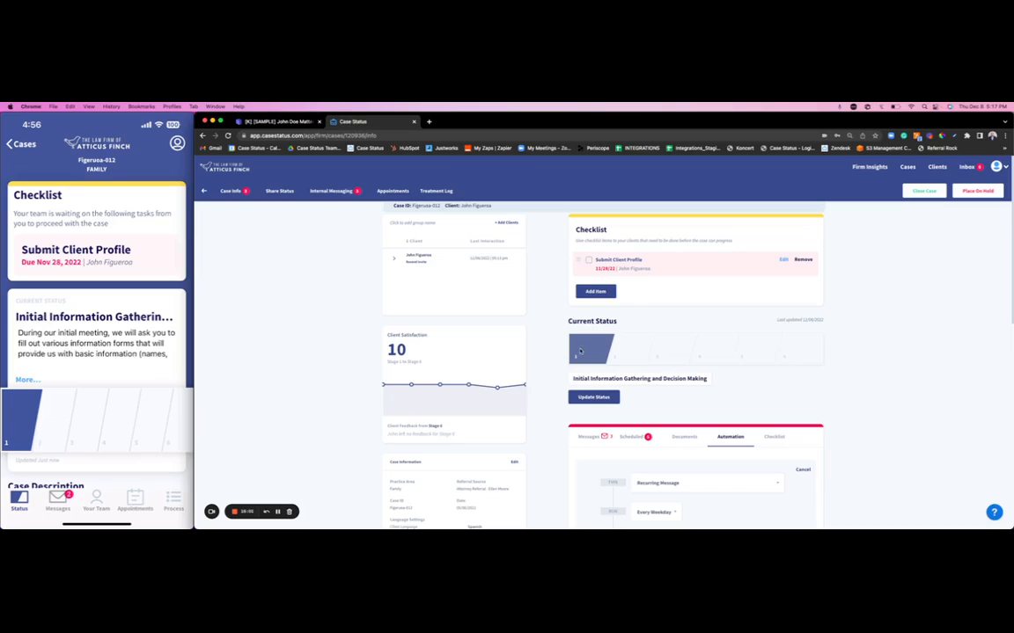
{"action": "mouse_move", "coordinate": [675, 354]}
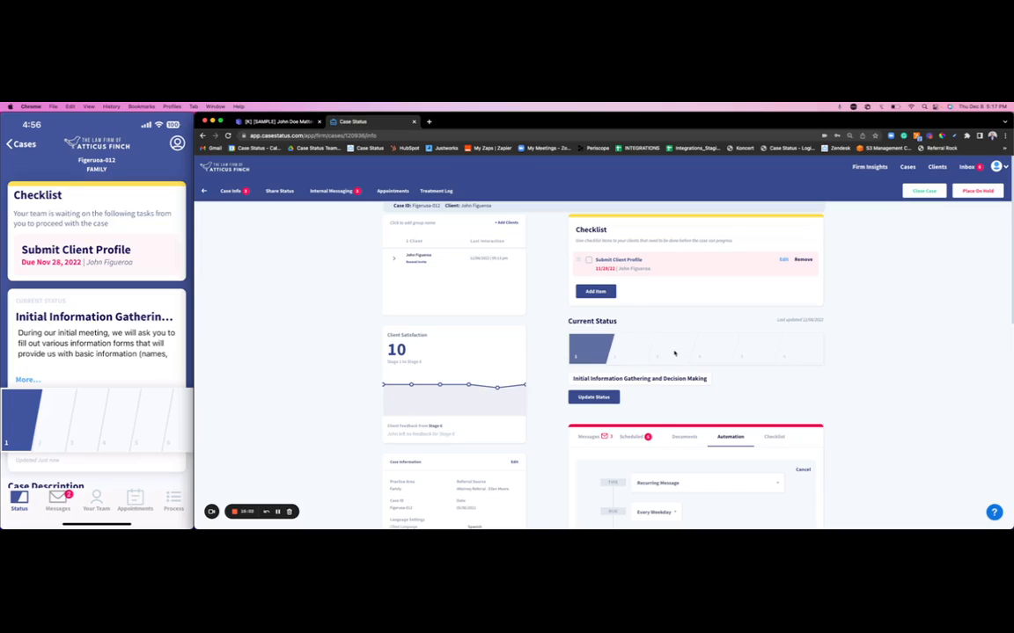
{"action": "mouse_move", "coordinate": [757, 346]}
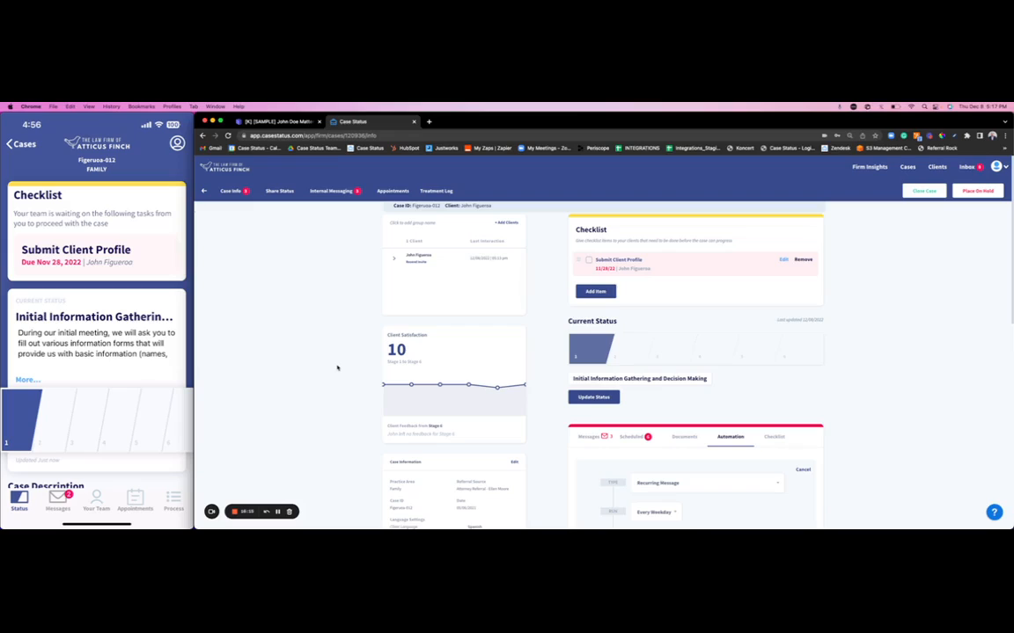
{"action": "mouse_move", "coordinate": [366, 384]}
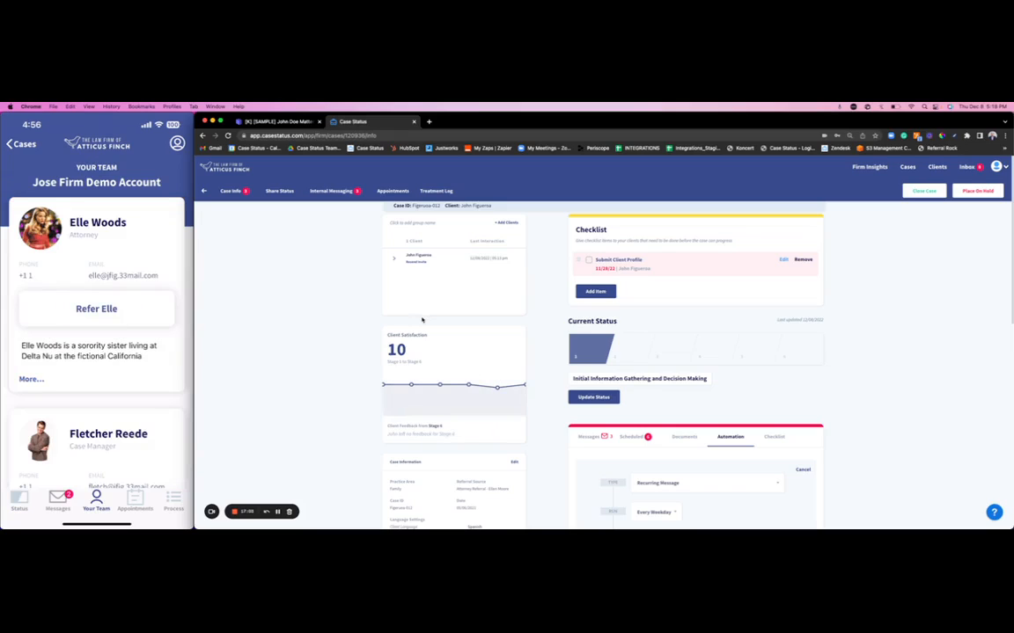
{"action": "mouse_move", "coordinate": [253, 279]}
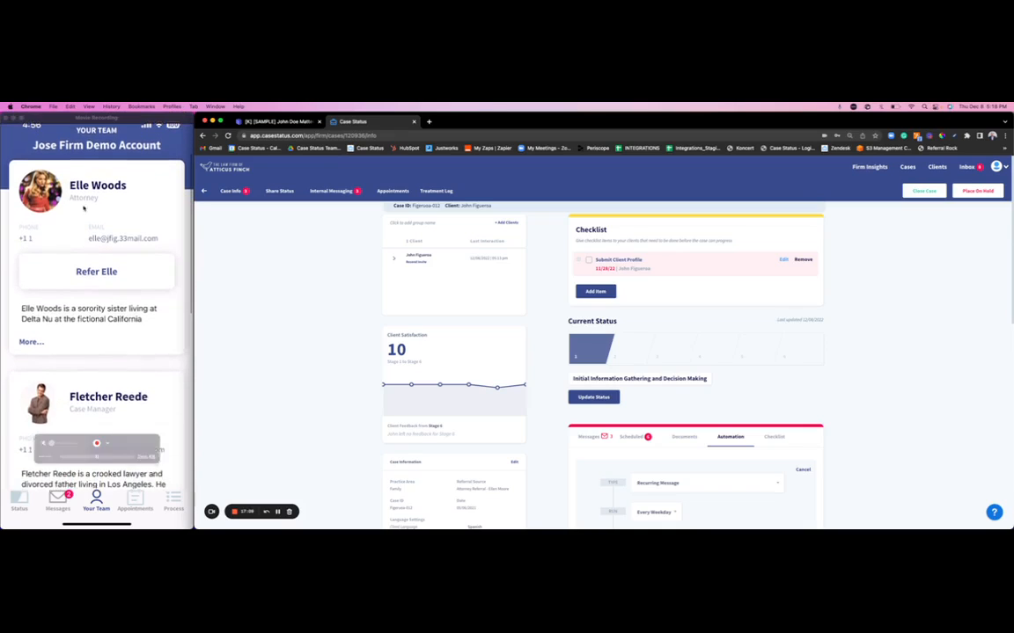
{"action": "scroll", "scroll_direction": "down", "scroll_amount": 3}
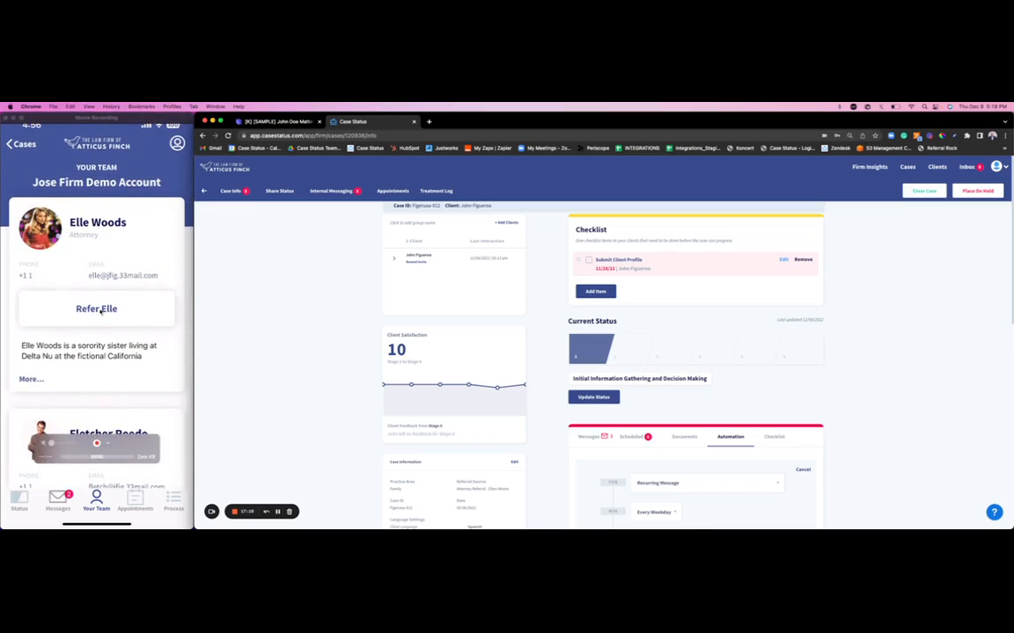
{"action": "mouse_move", "coordinate": [75, 320]}
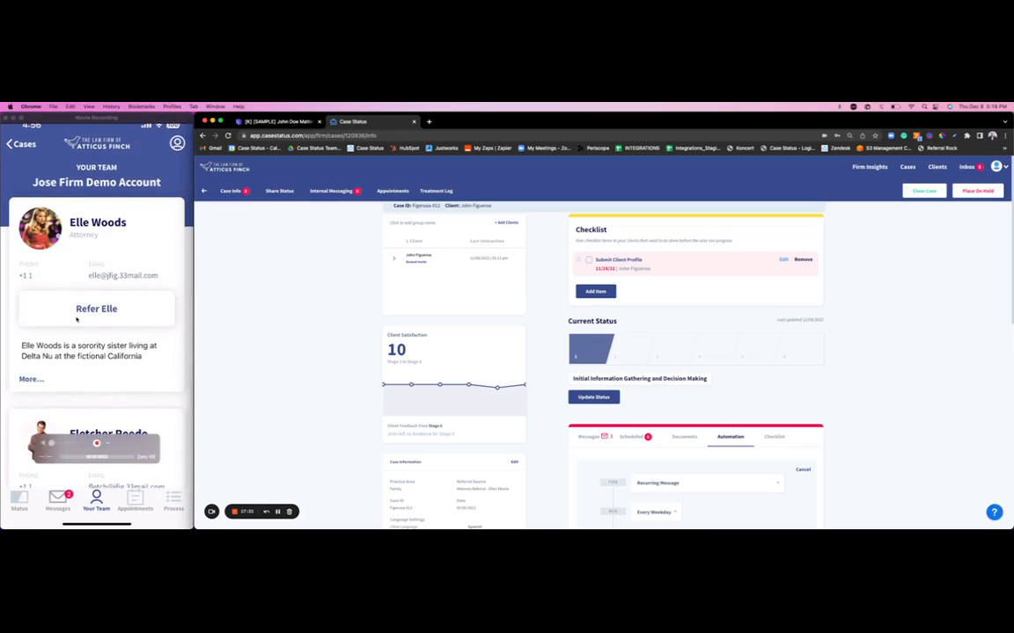
Step: Show the iOS share sheet to refer attorney Elle Woods, then dismiss it
{"action": "left_click", "coordinate": [95, 310]}
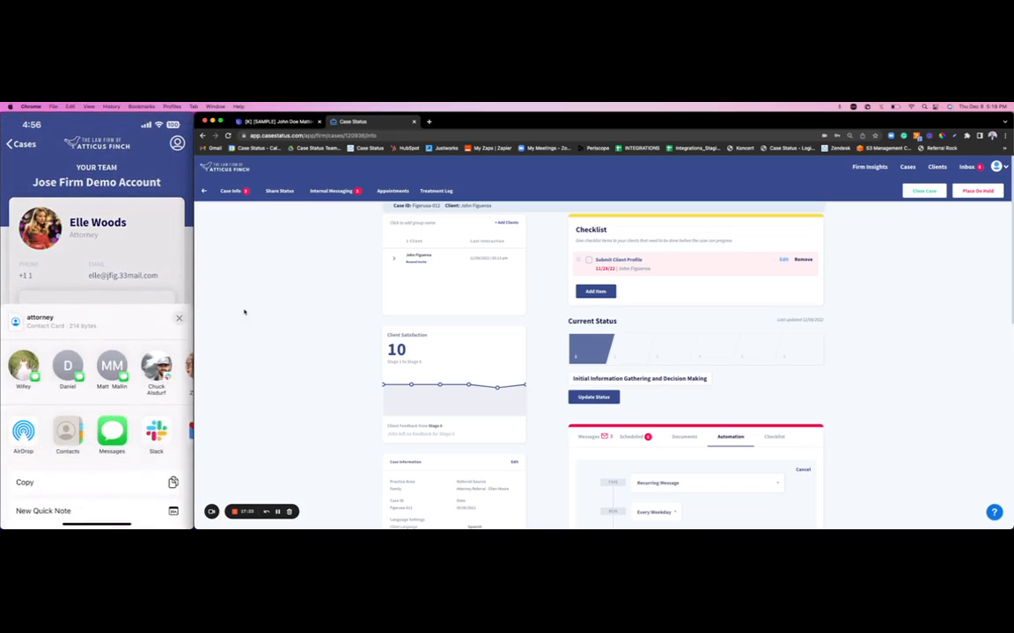
{"action": "left_click", "coordinate": [113, 432]}
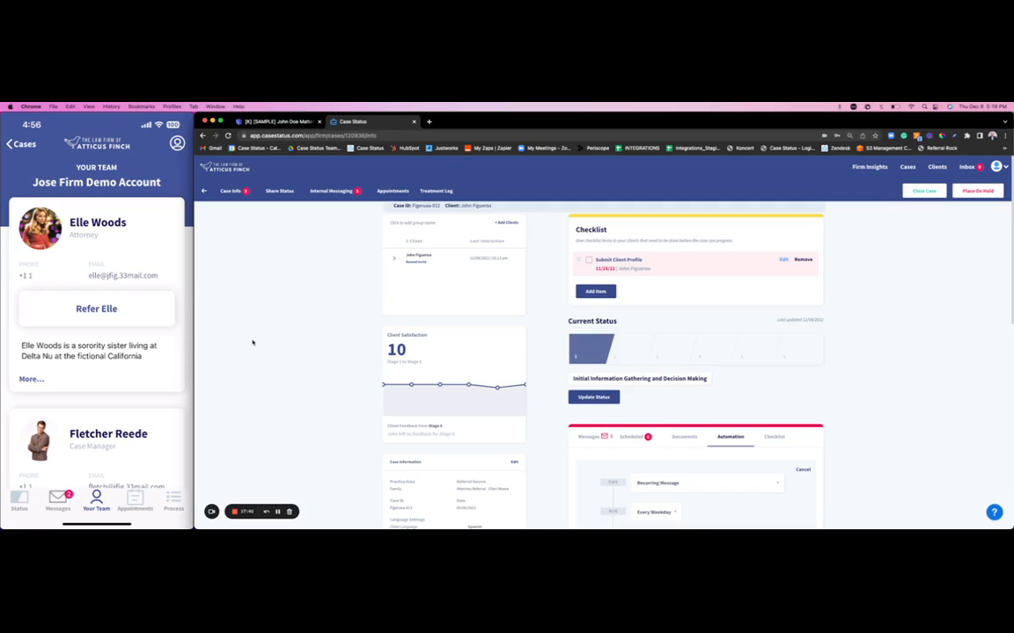
{"action": "mouse_move", "coordinate": [229, 172]}
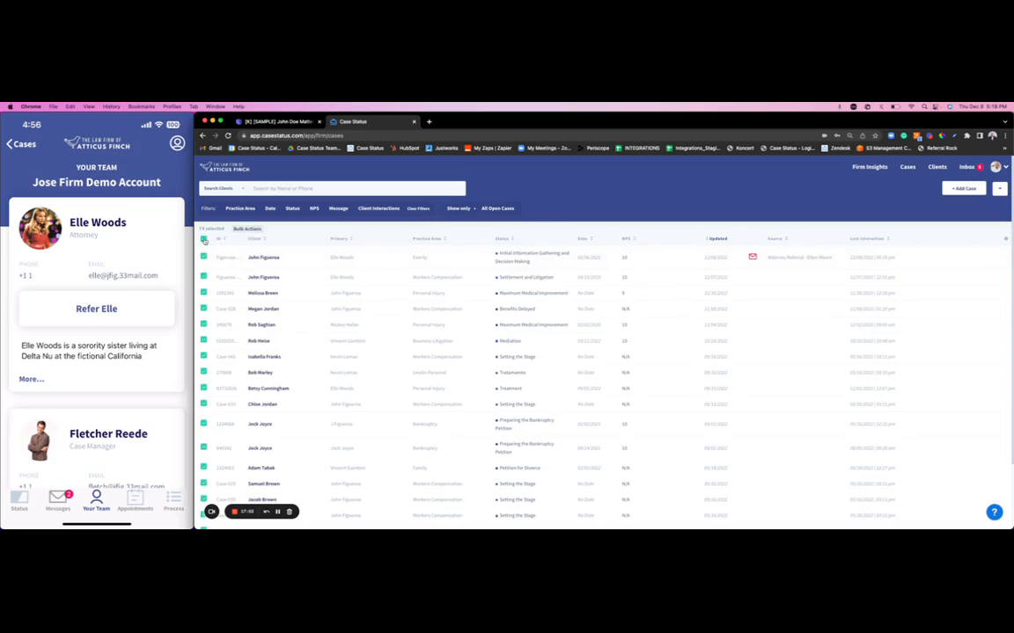
Step: View the Bulk Actions options for the cases list, then close them
{"action": "left_click", "coordinate": [246, 229]}
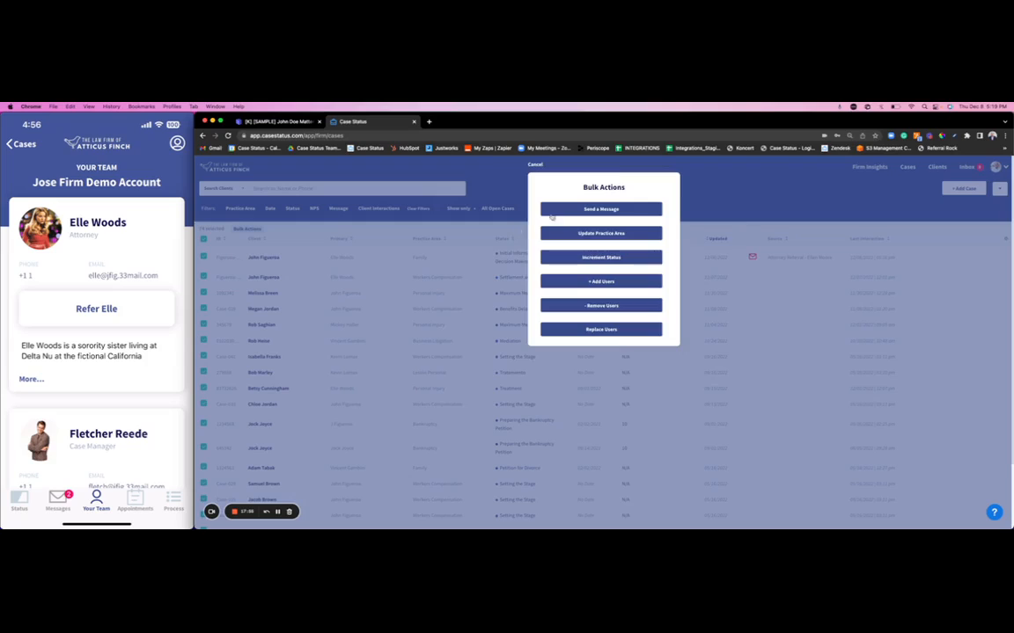
{"action": "left_click", "coordinate": [601, 207]}
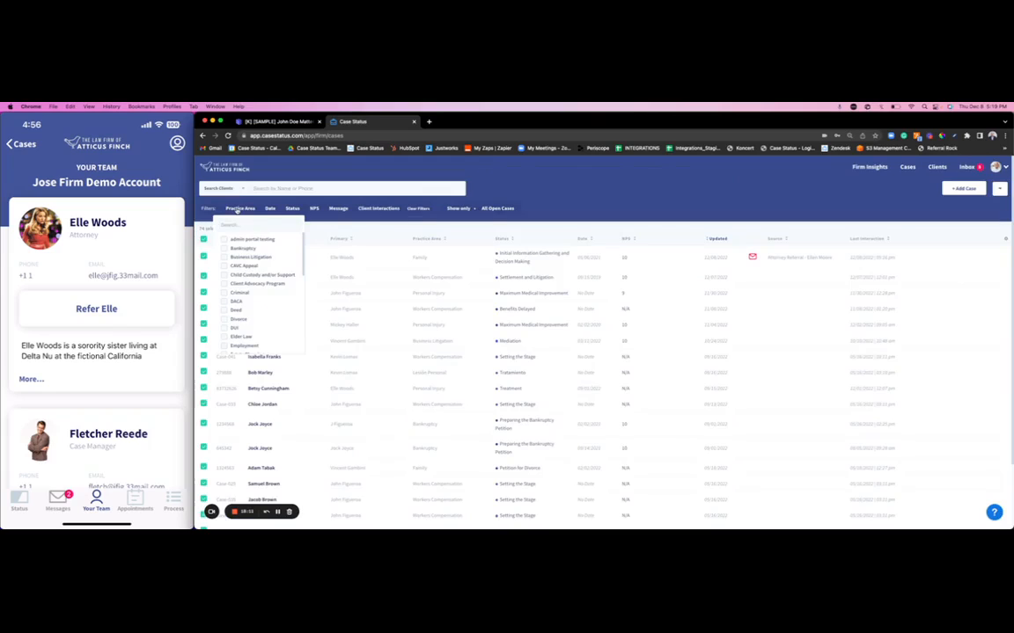
{"action": "scroll", "scroll_direction": "down", "scroll_amount": 3}
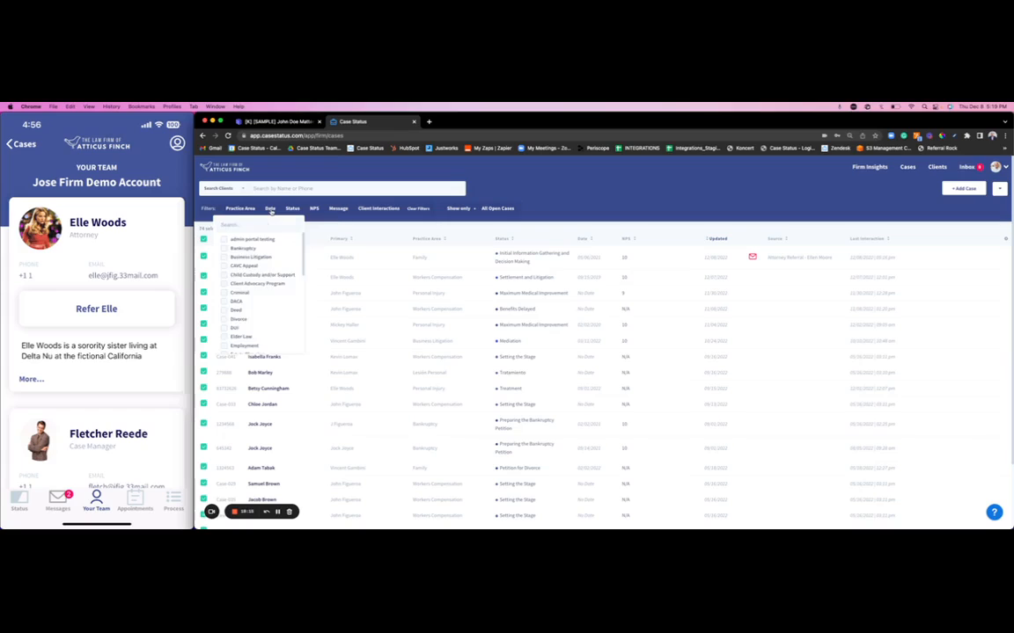
{"action": "left_click", "coordinate": [292, 207]}
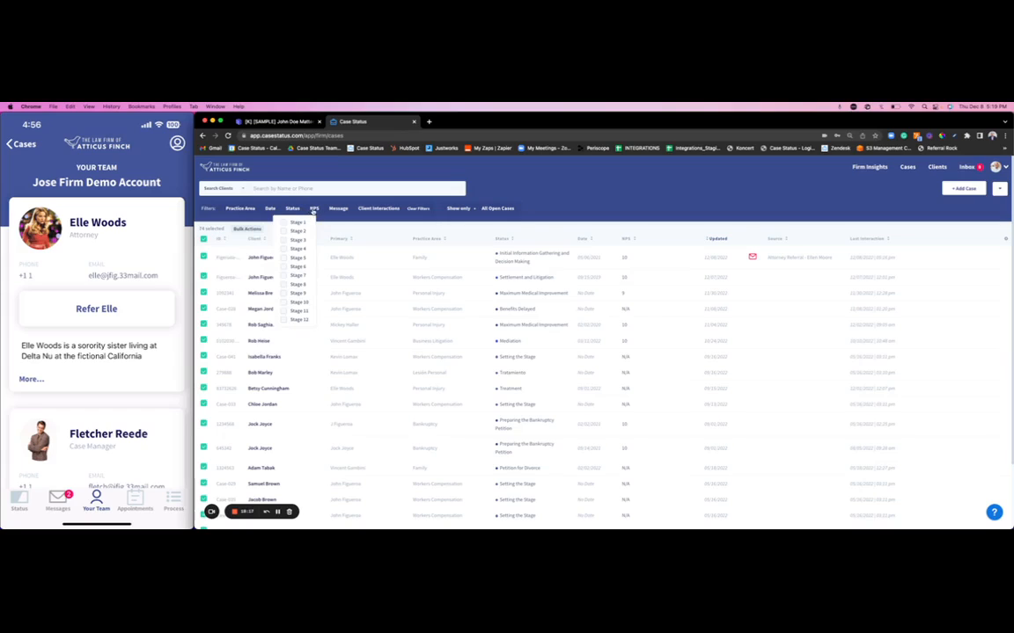
{"action": "left_click", "coordinate": [380, 207]}
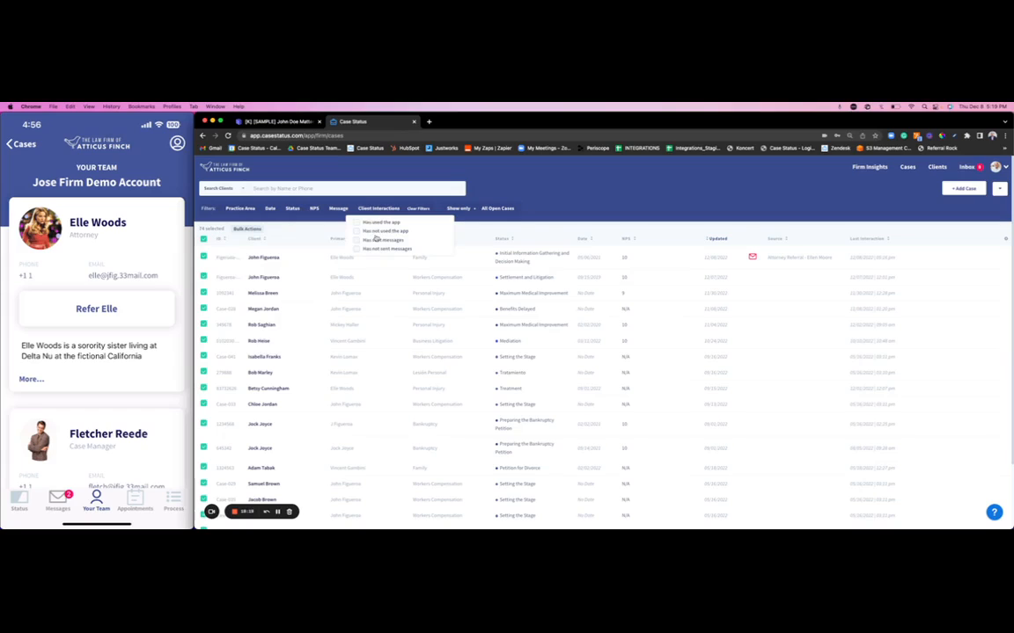
{"action": "left_click", "coordinate": [496, 208]}
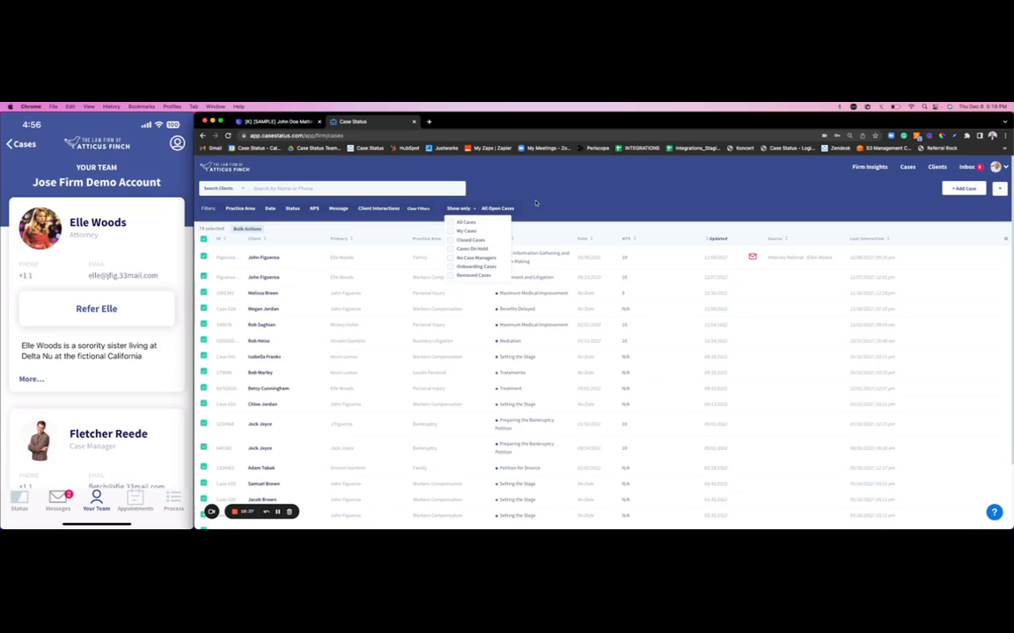
{"action": "left_click", "coordinate": [546, 204]}
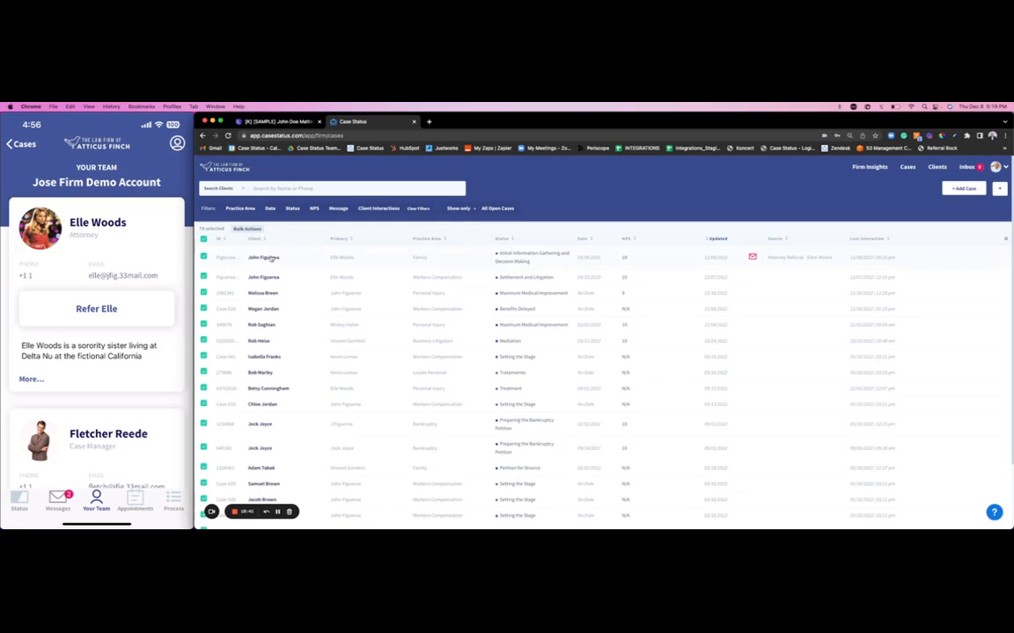
{"action": "double_click", "coordinate": [264, 257]}
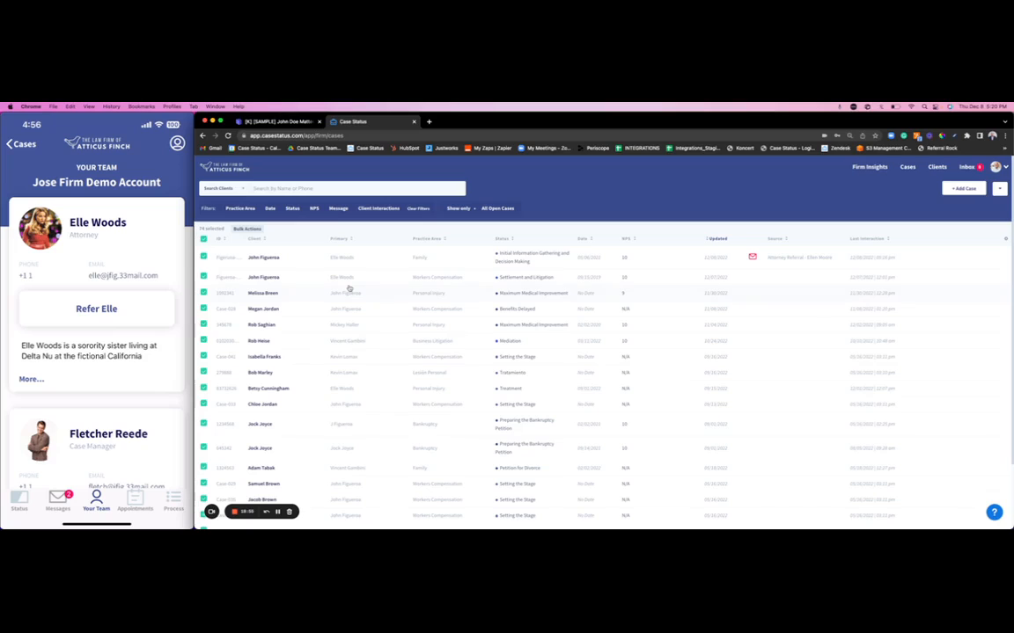
{"action": "left_click", "coordinate": [264, 257]}
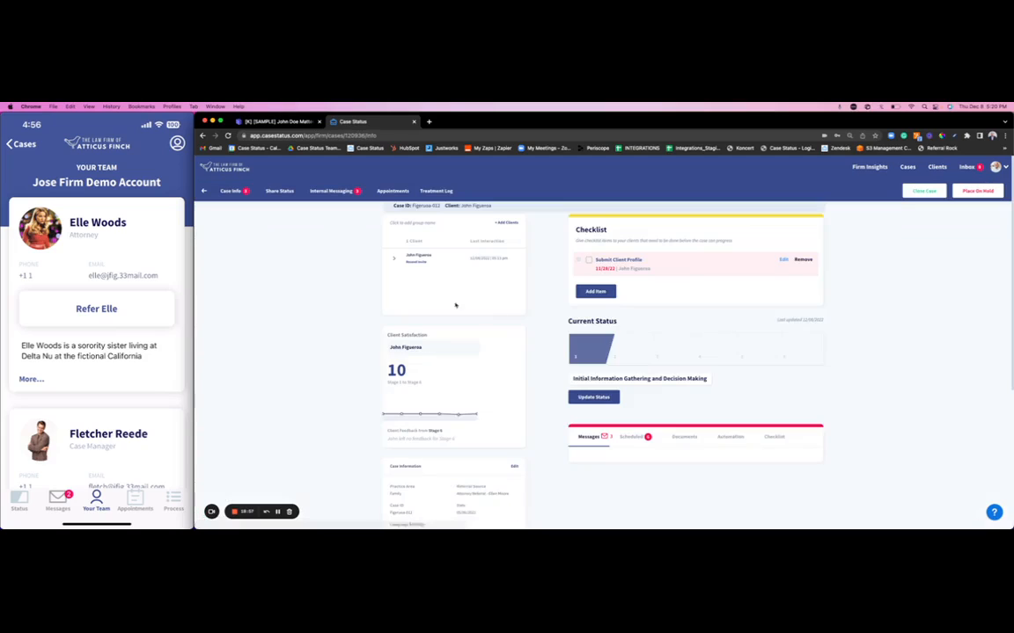
{"action": "scroll", "scroll_direction": "down", "scroll_amount": 3}
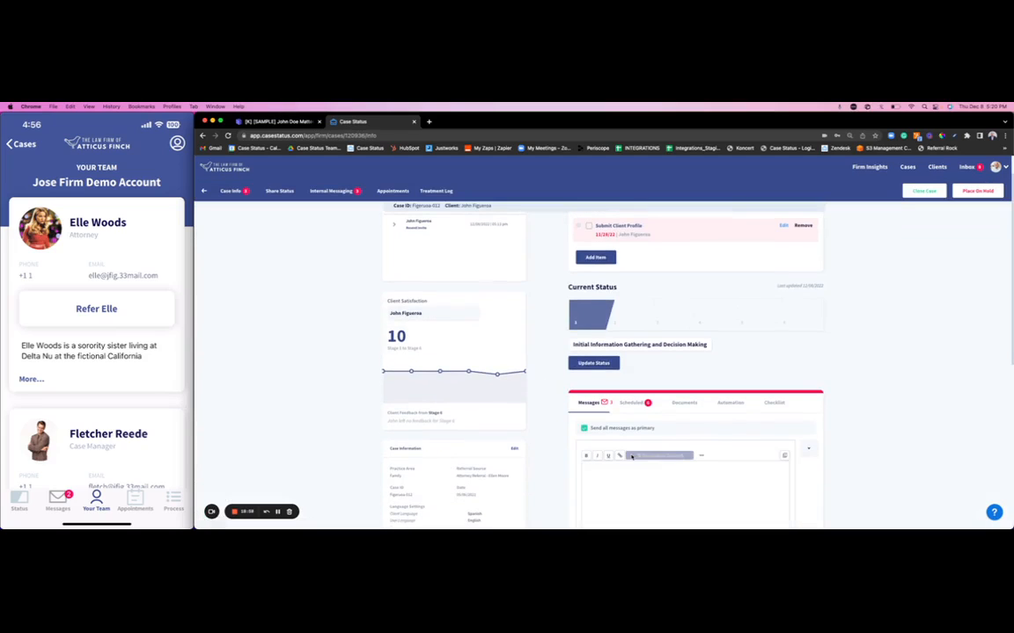
{"action": "scroll", "scroll_direction": "down", "scroll_amount": 3}
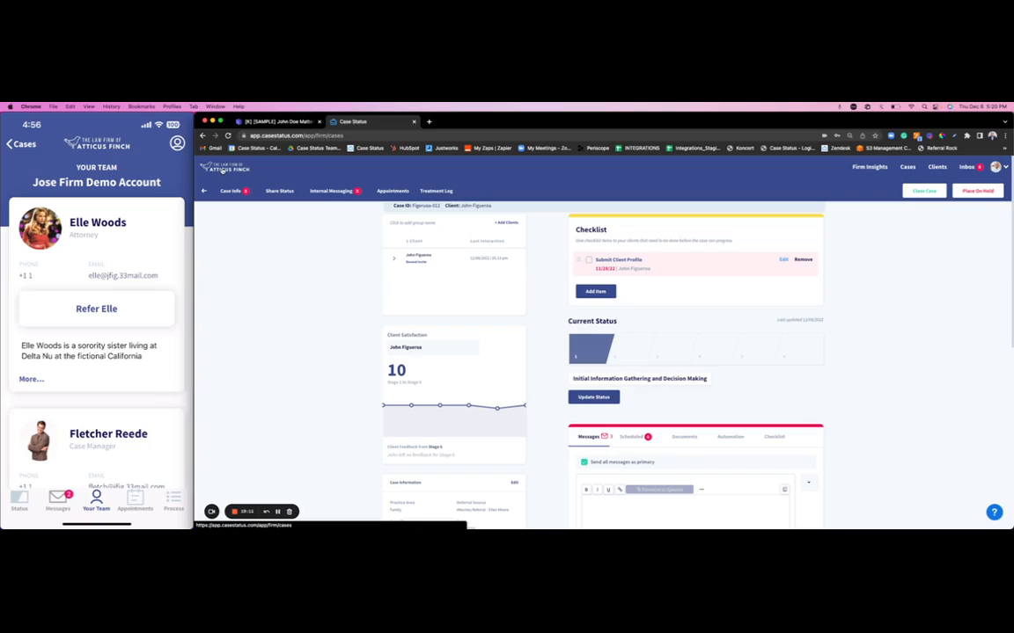
{"action": "left_click", "coordinate": [908, 167]}
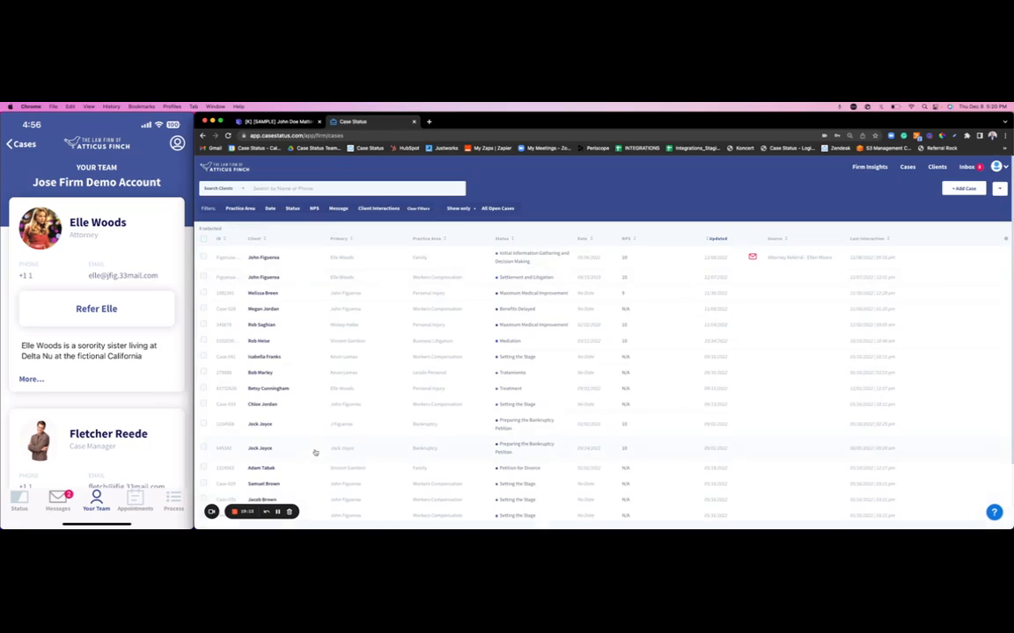